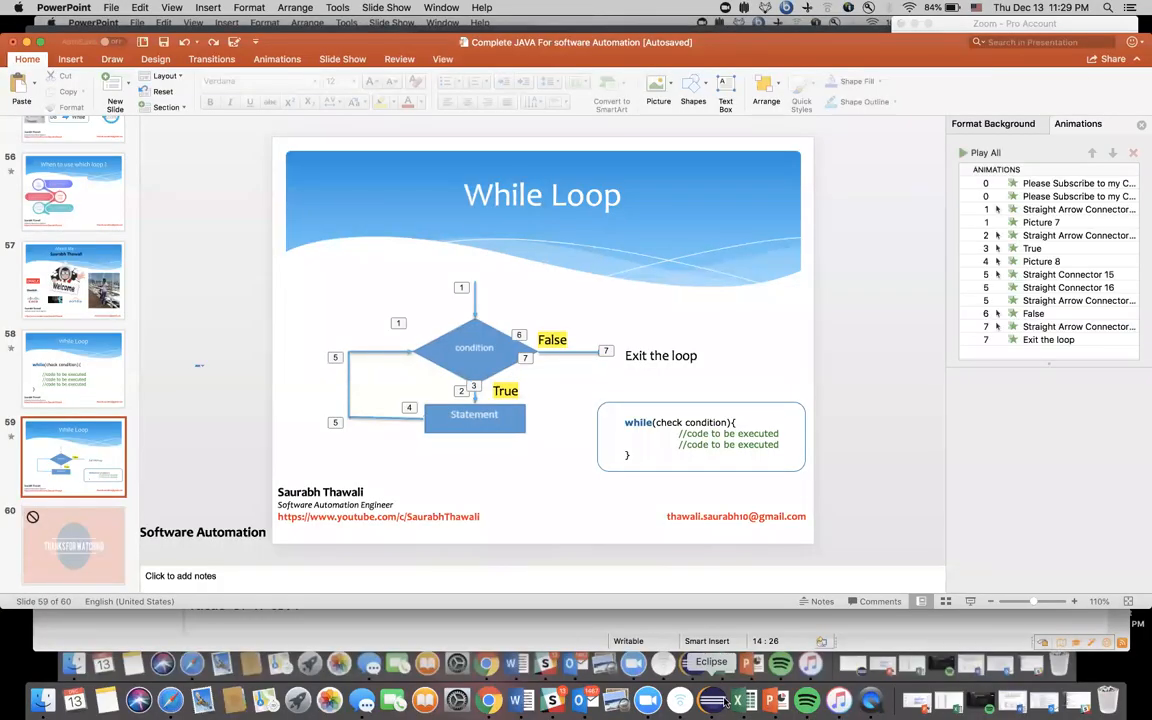
# Switch from the slides to Eclipse and select the JavaProgramming package
pyautogui.click(710, 662)
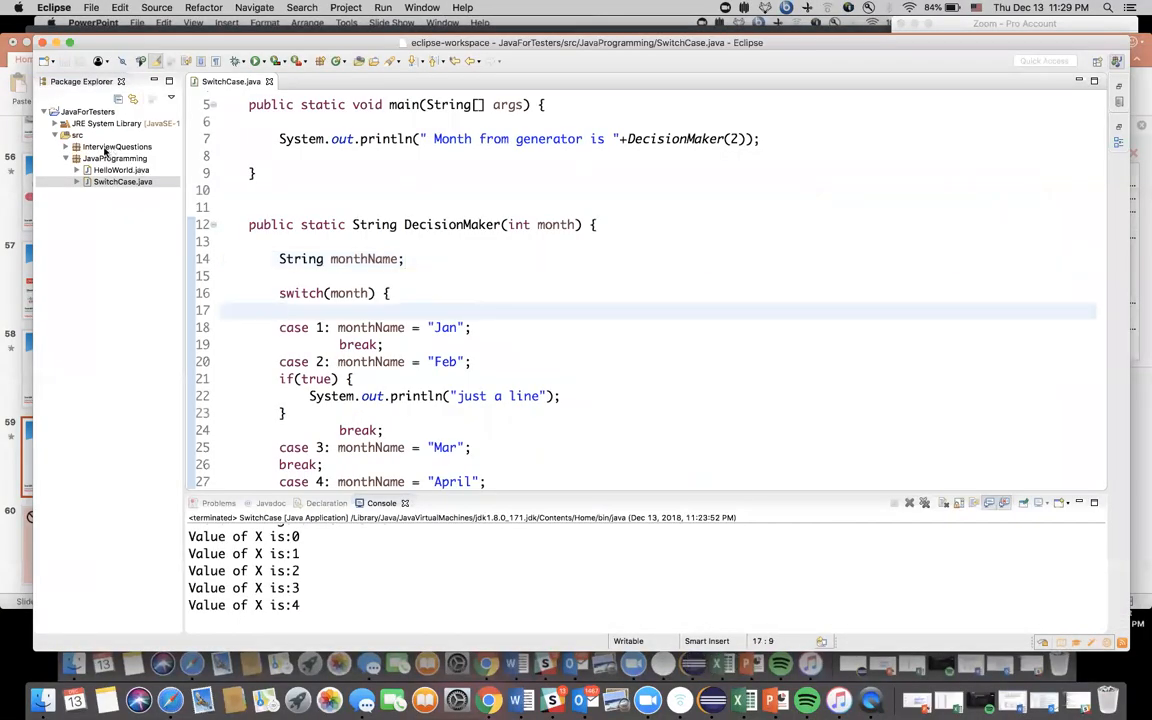
pyautogui.click(114, 158)
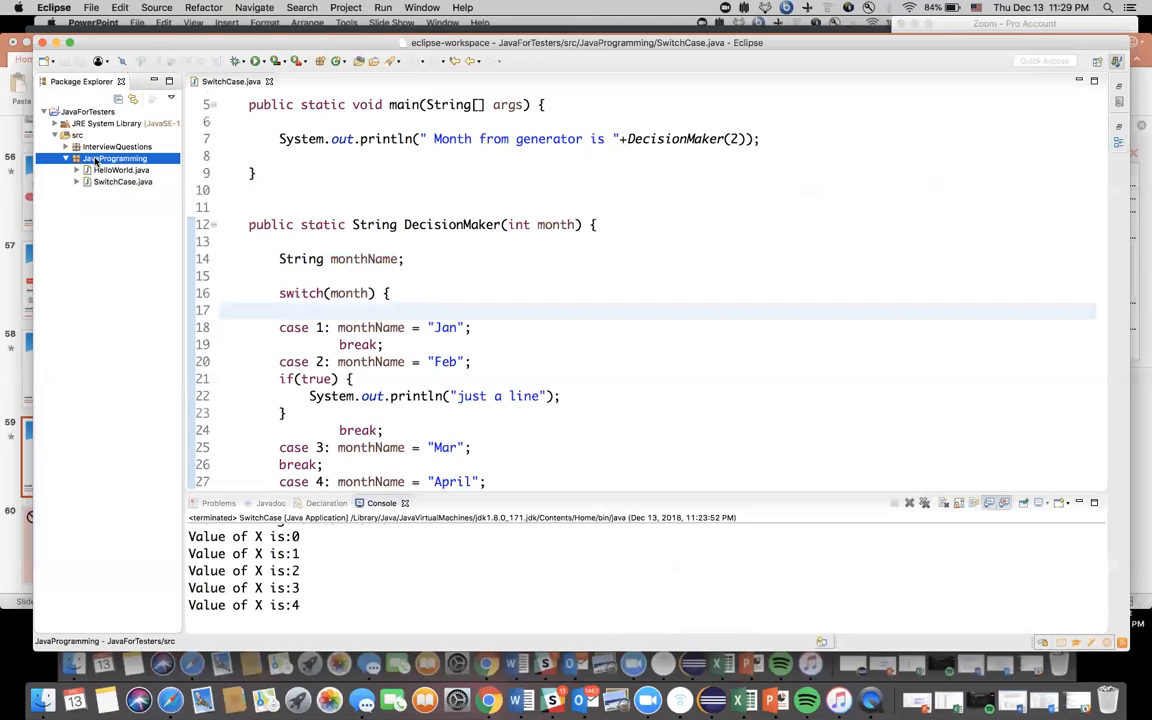
# Create class WhileLoop in JavaProgramming with a public static void main stub
pyautogui.rightClick(116, 158)
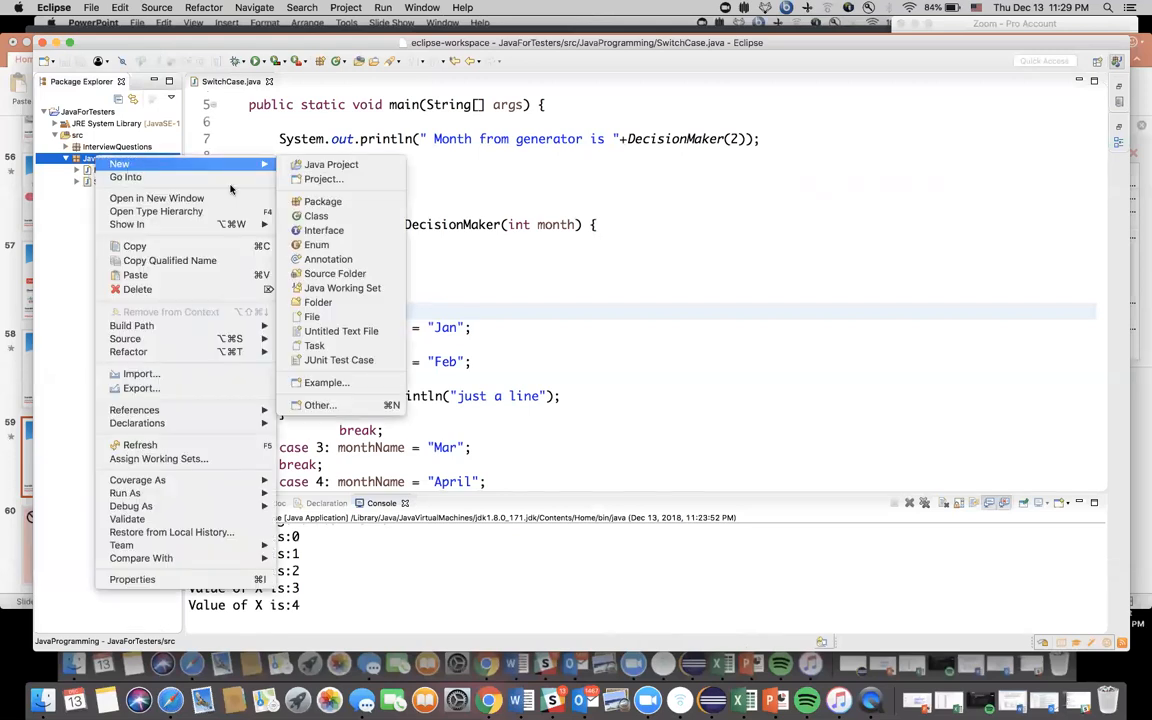
pyautogui.moveTo(324, 200)
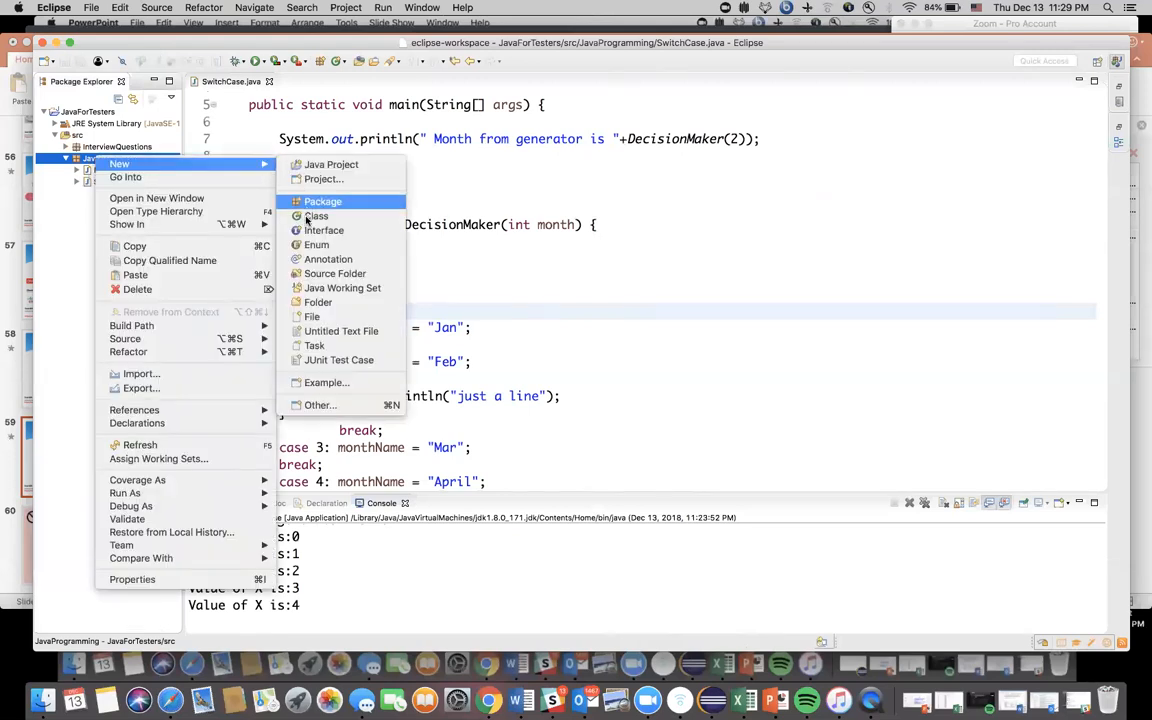
pyautogui.click(316, 216)
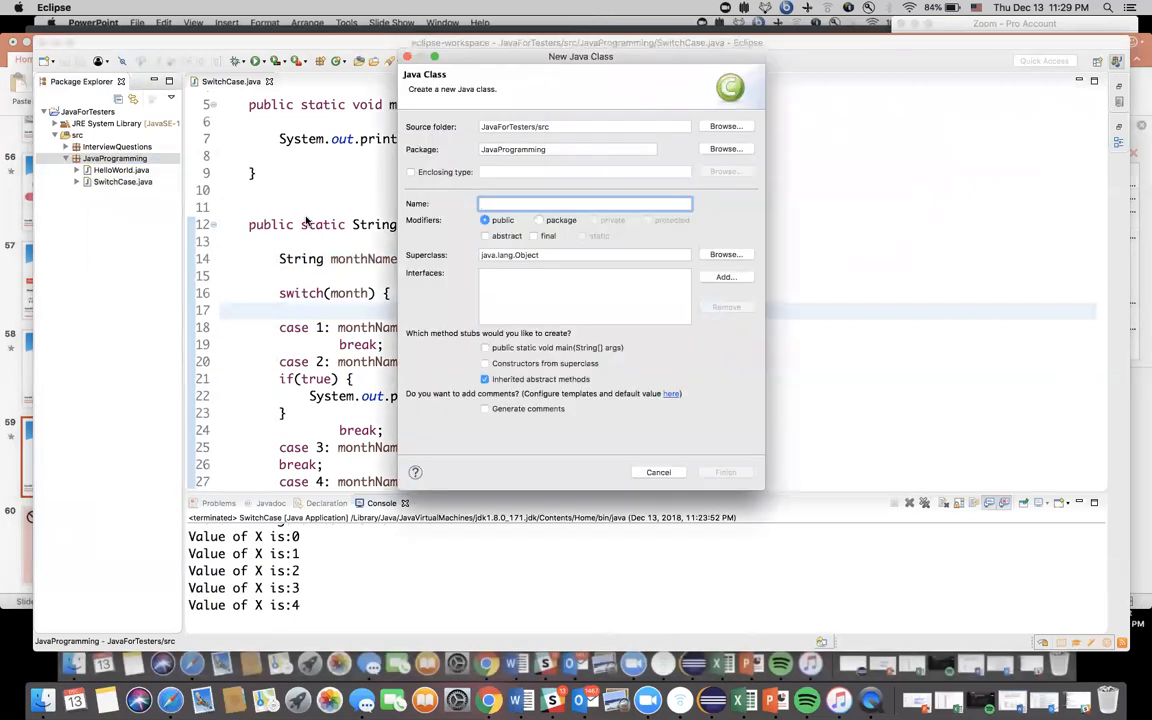
pyautogui.write('W')
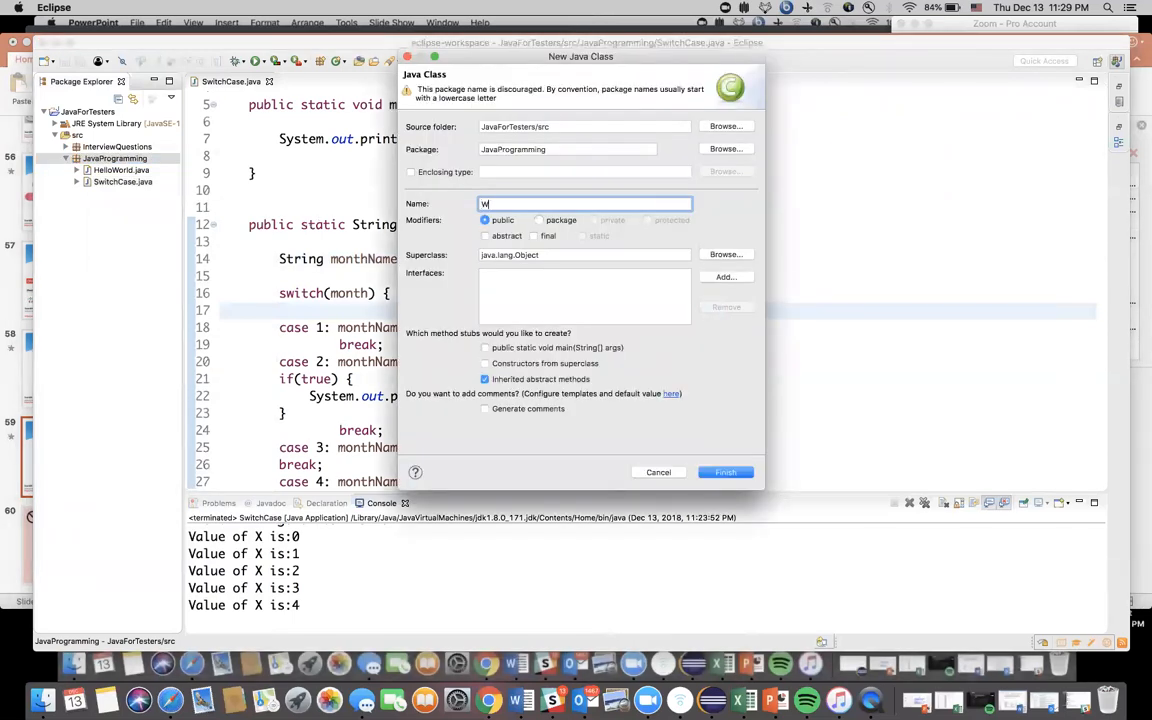
pyautogui.write('hileLoop')
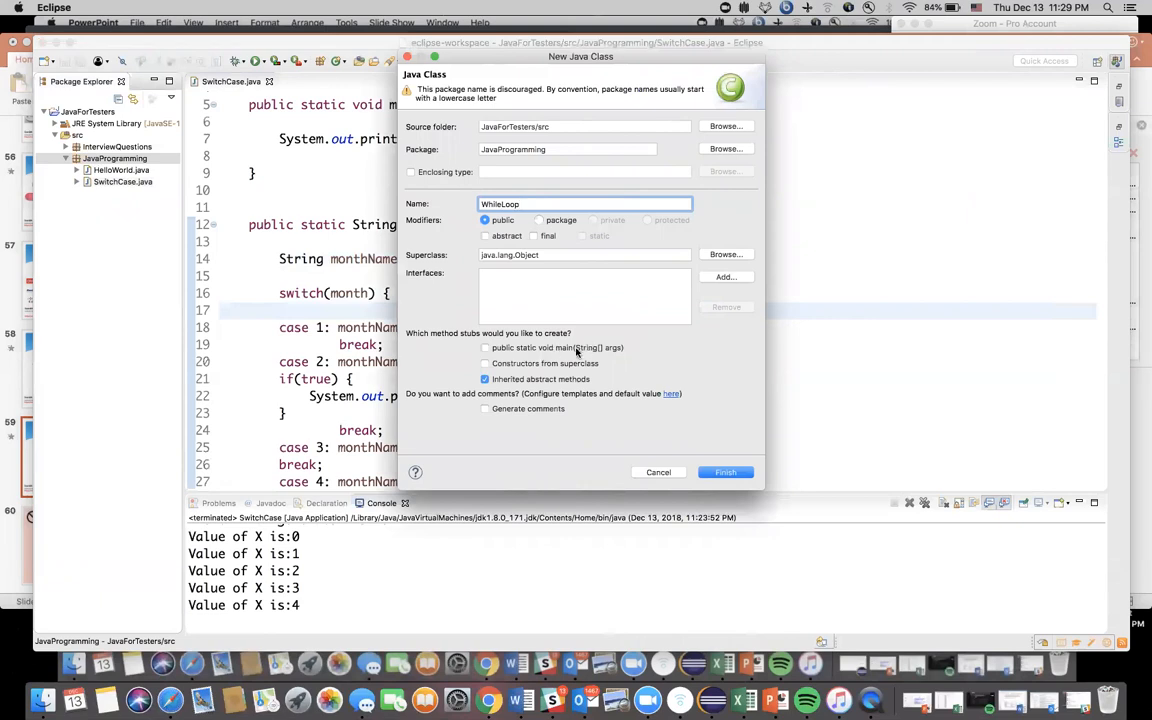
pyautogui.click(724, 472)
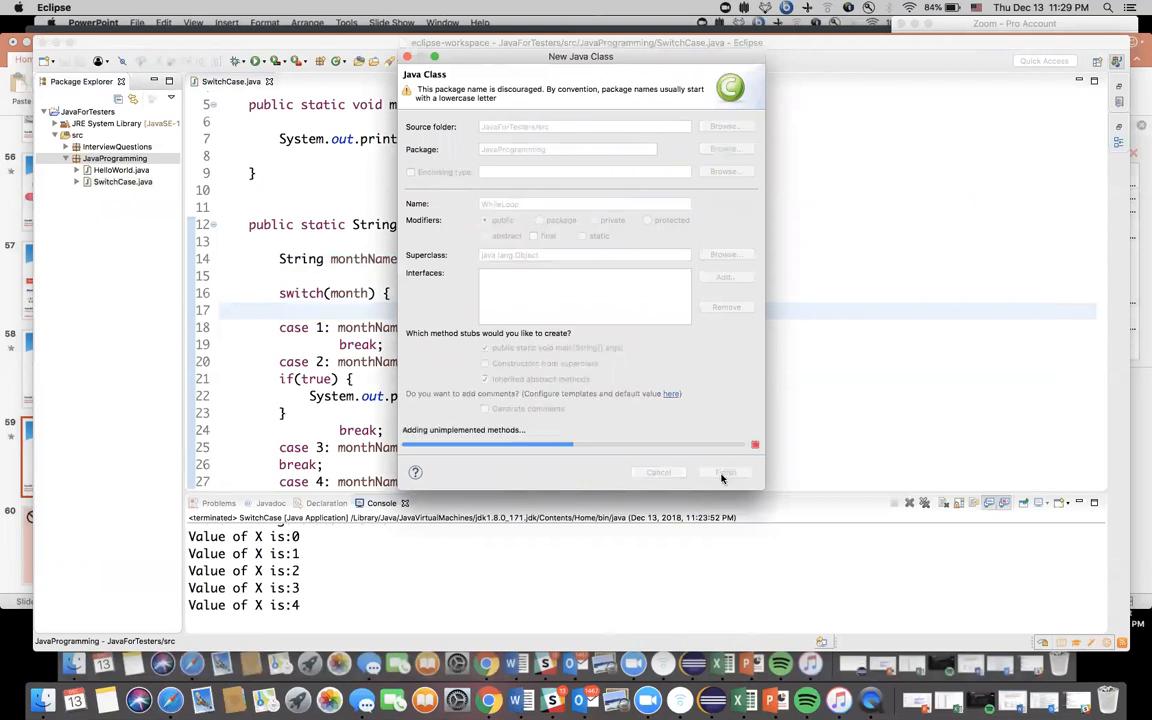
pyautogui.click(724, 472)
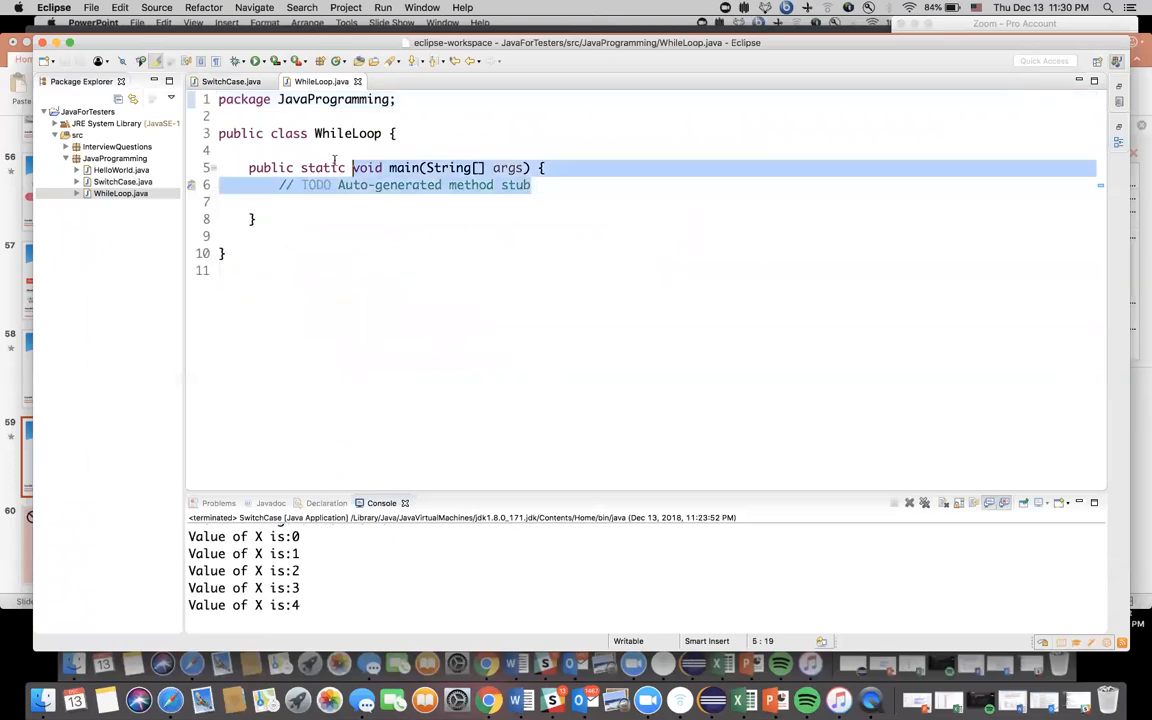
# Replace the TODO comment in main with a '//While Loop Understanding' comment
pyautogui.press('Delete')
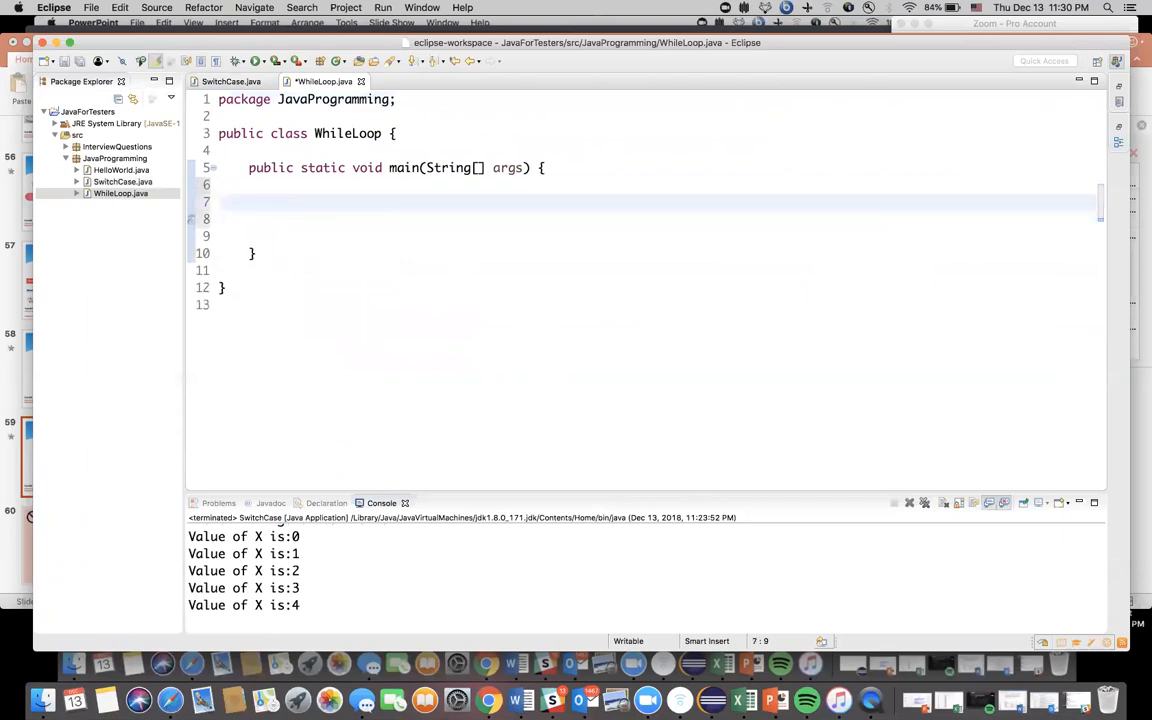
pyautogui.write('//')
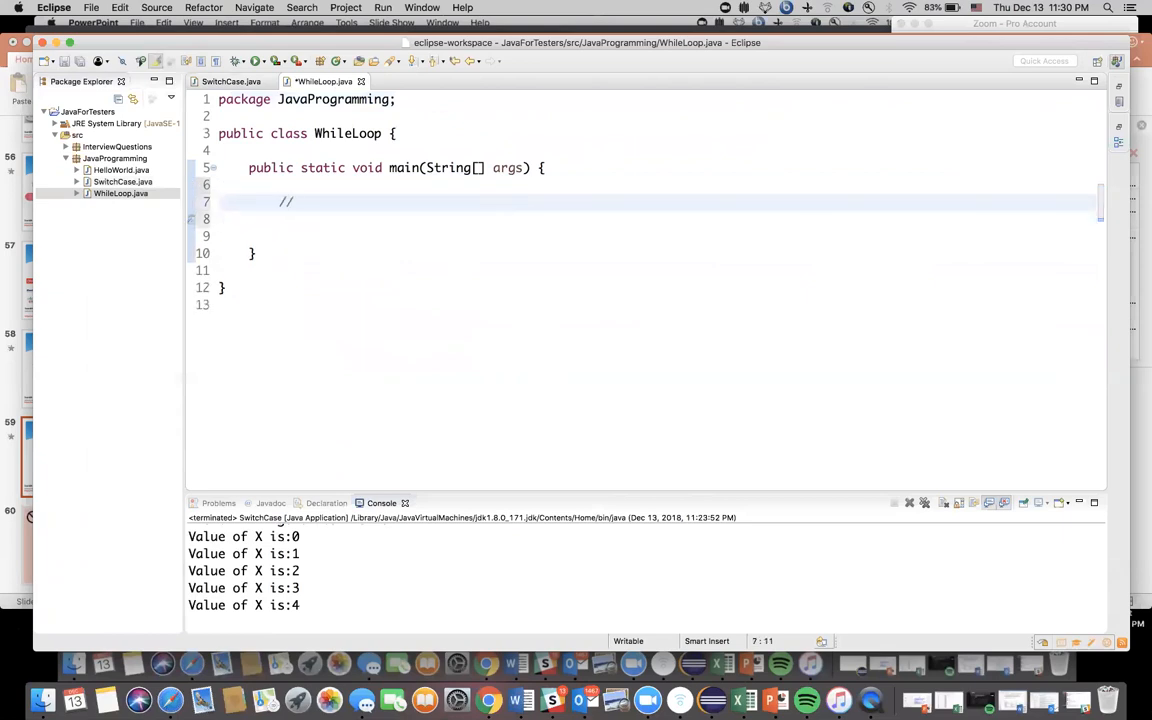
pyautogui.write('While Loop Understanding')
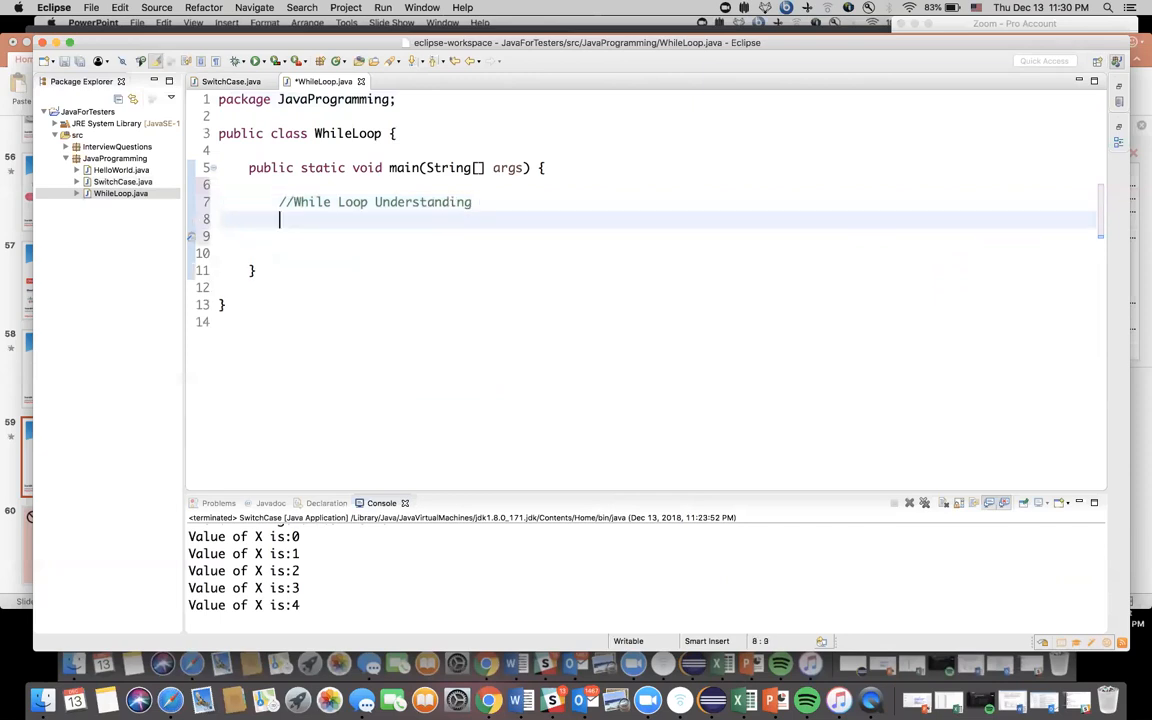
# Start the loop statement with the lowercase keyword while, fixing the mistyped While
pyautogui.write('W')
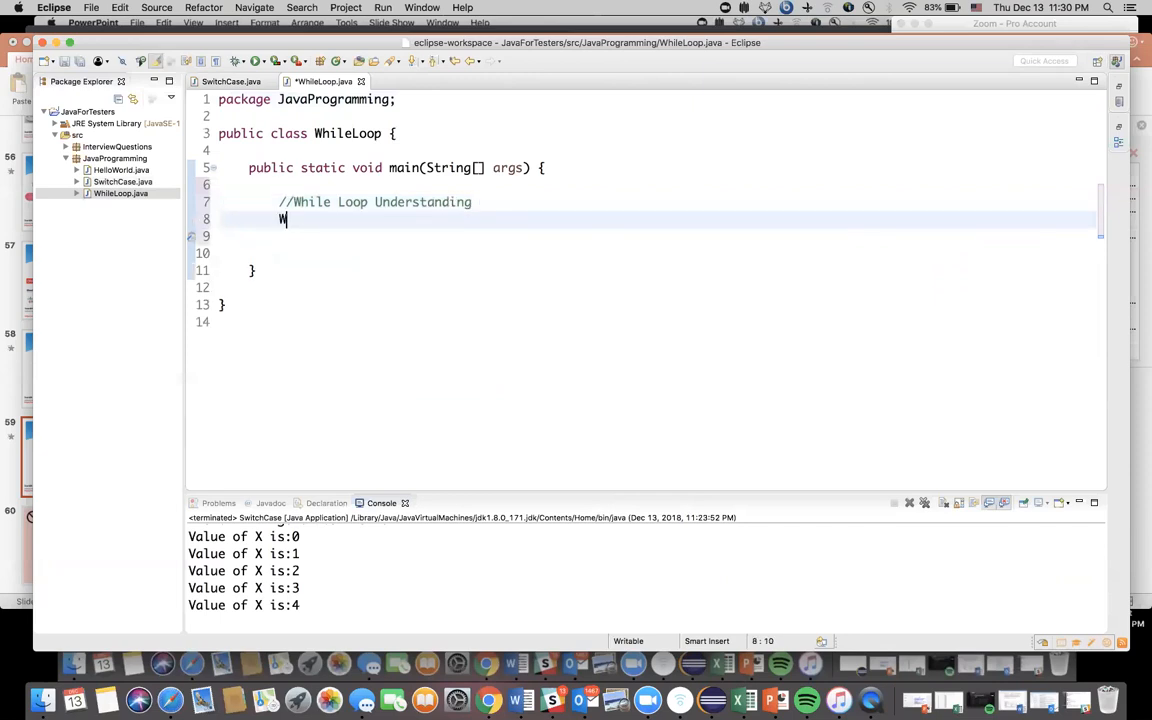
pyautogui.write('hile')
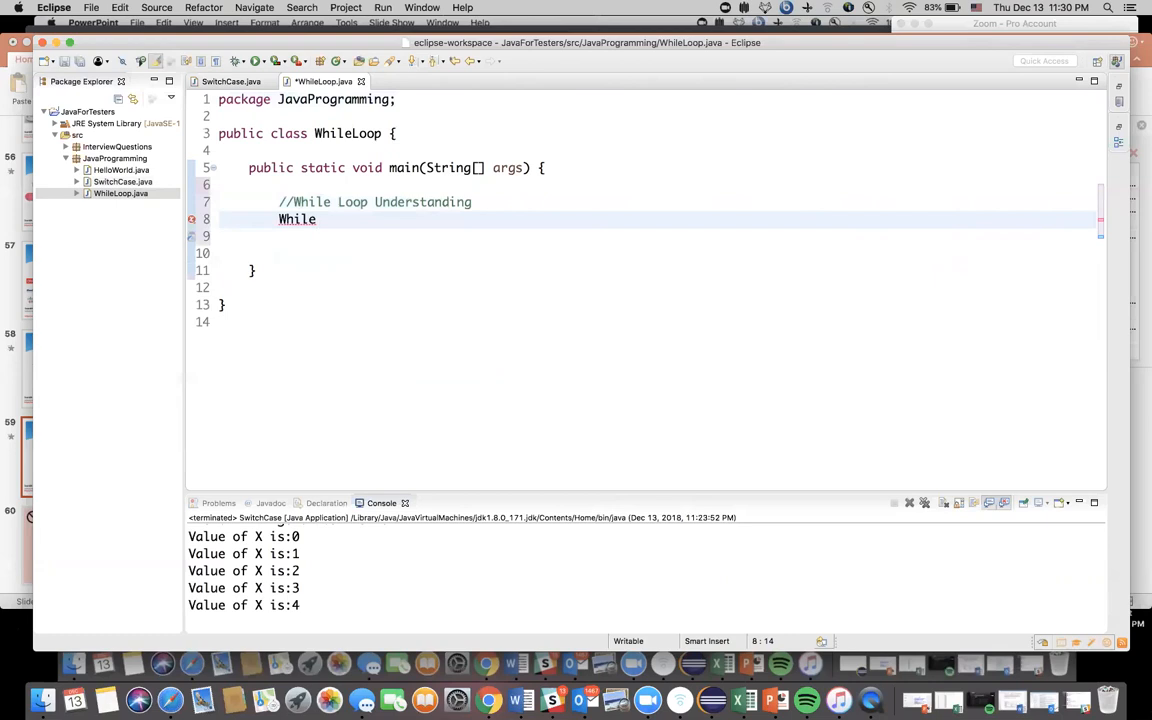
pyautogui.write('()')
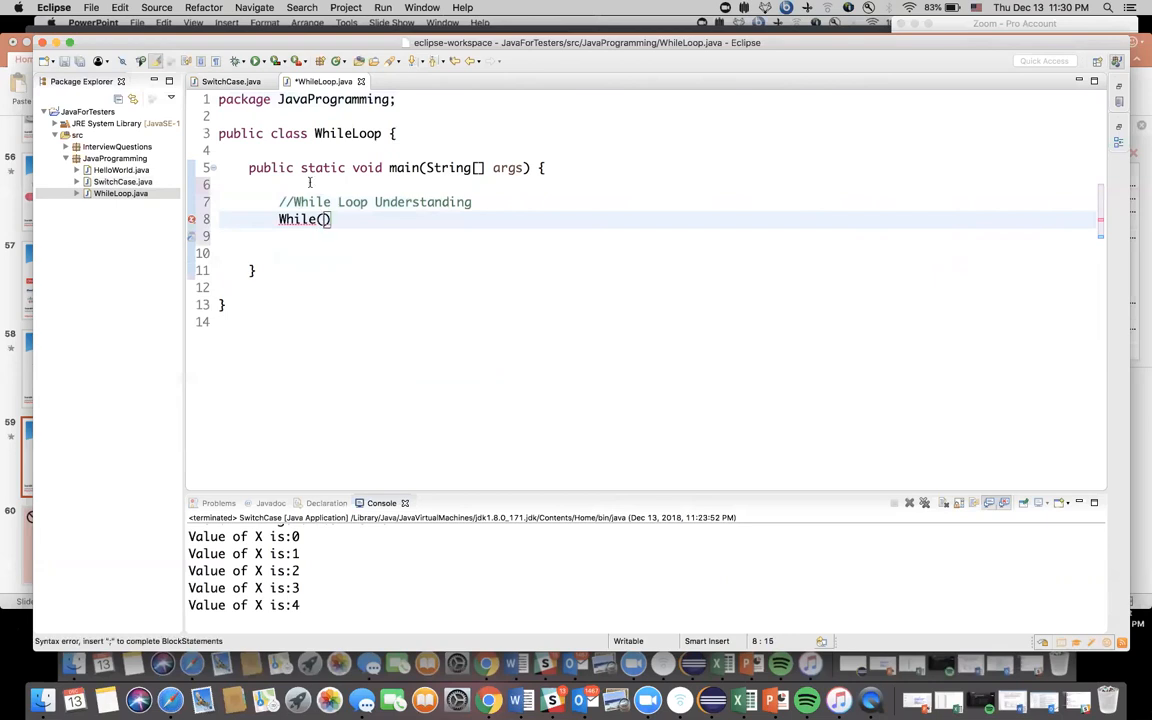
pyautogui.doubleClick(296, 218)
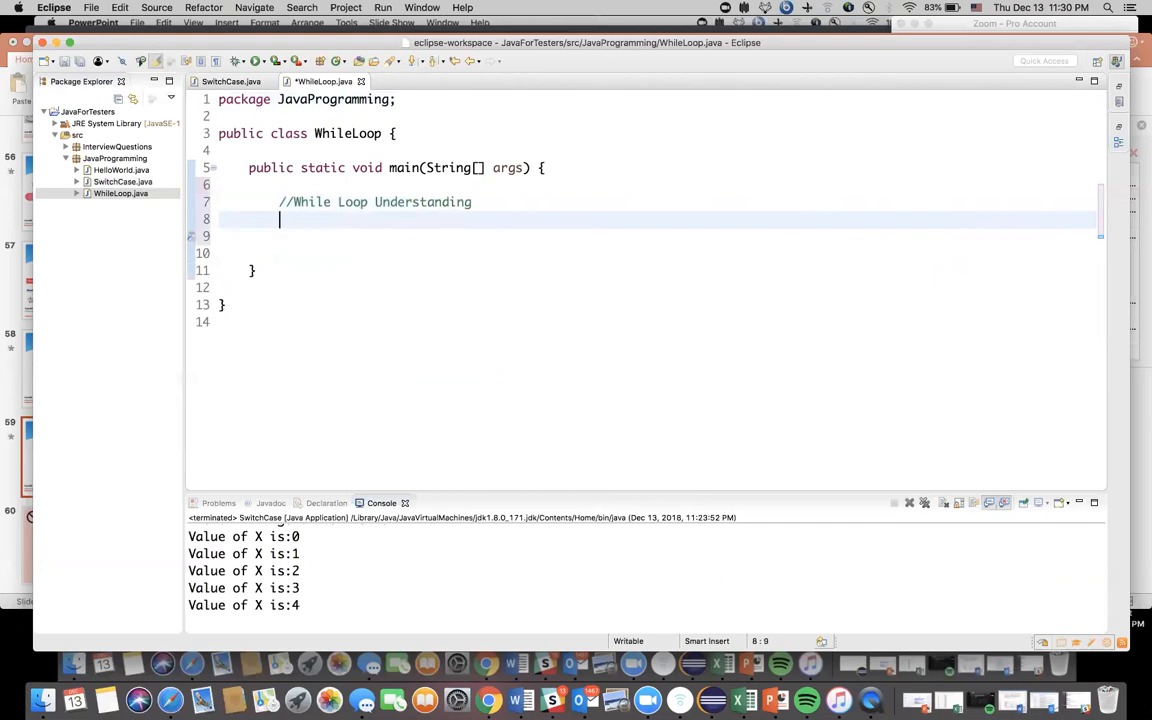
pyautogui.write('while')
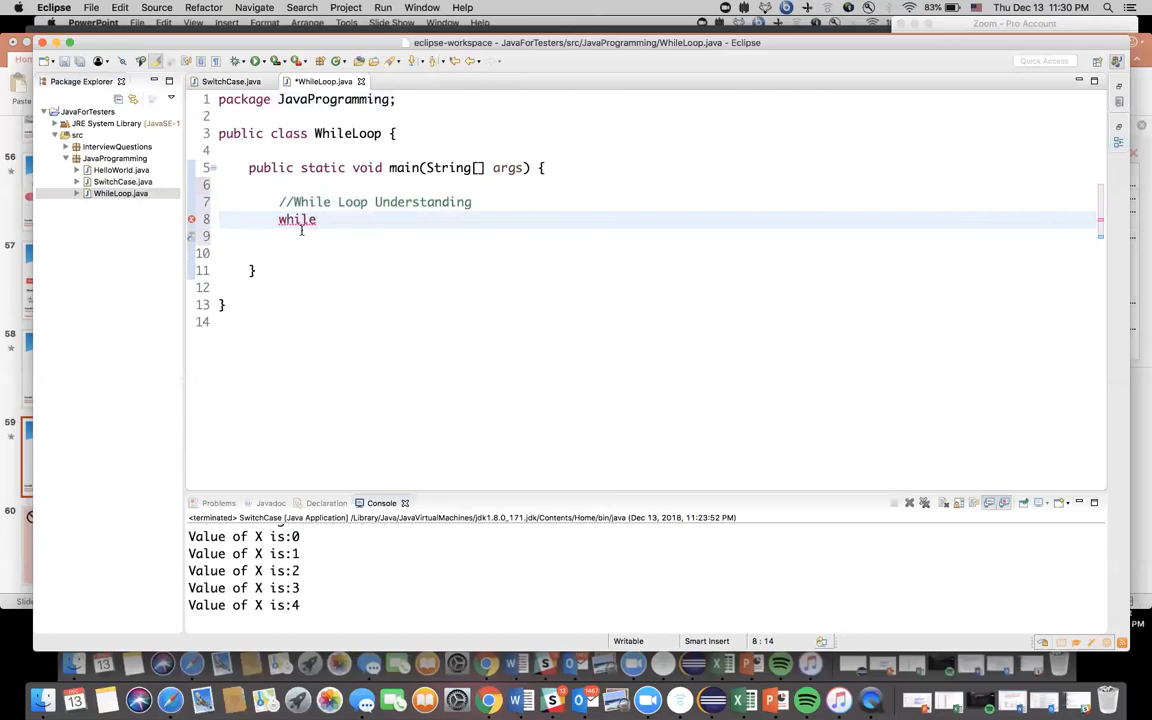
pyautogui.press('backspace')
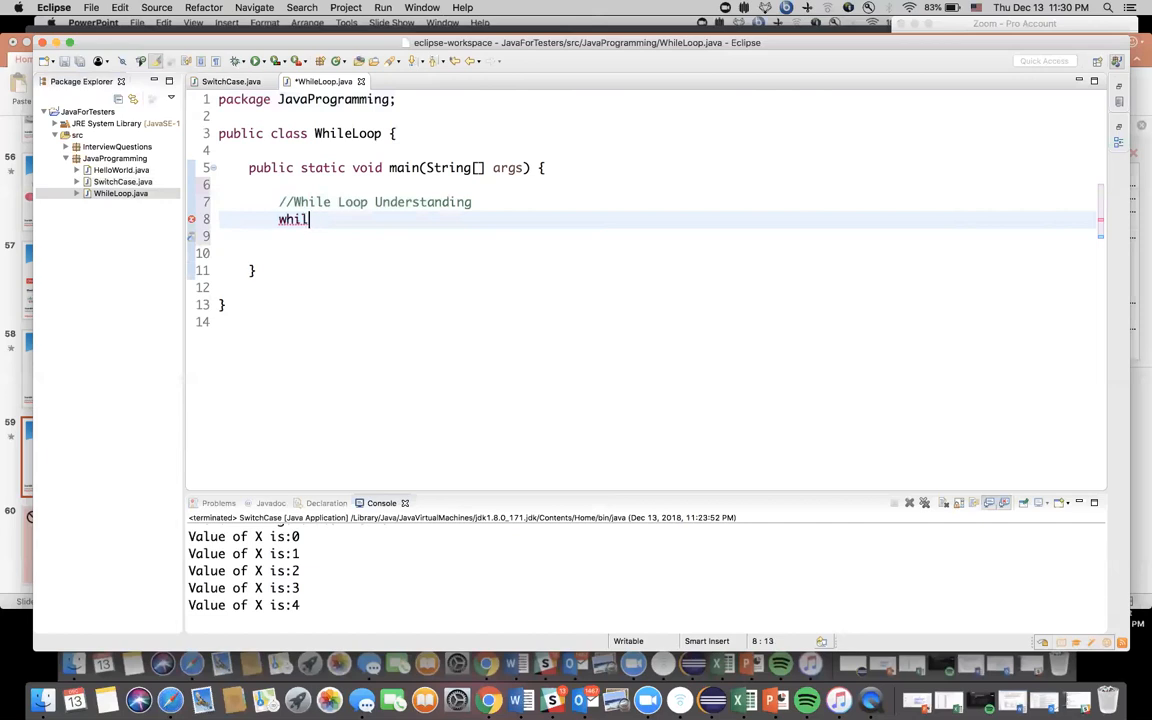
pyautogui.write('E')
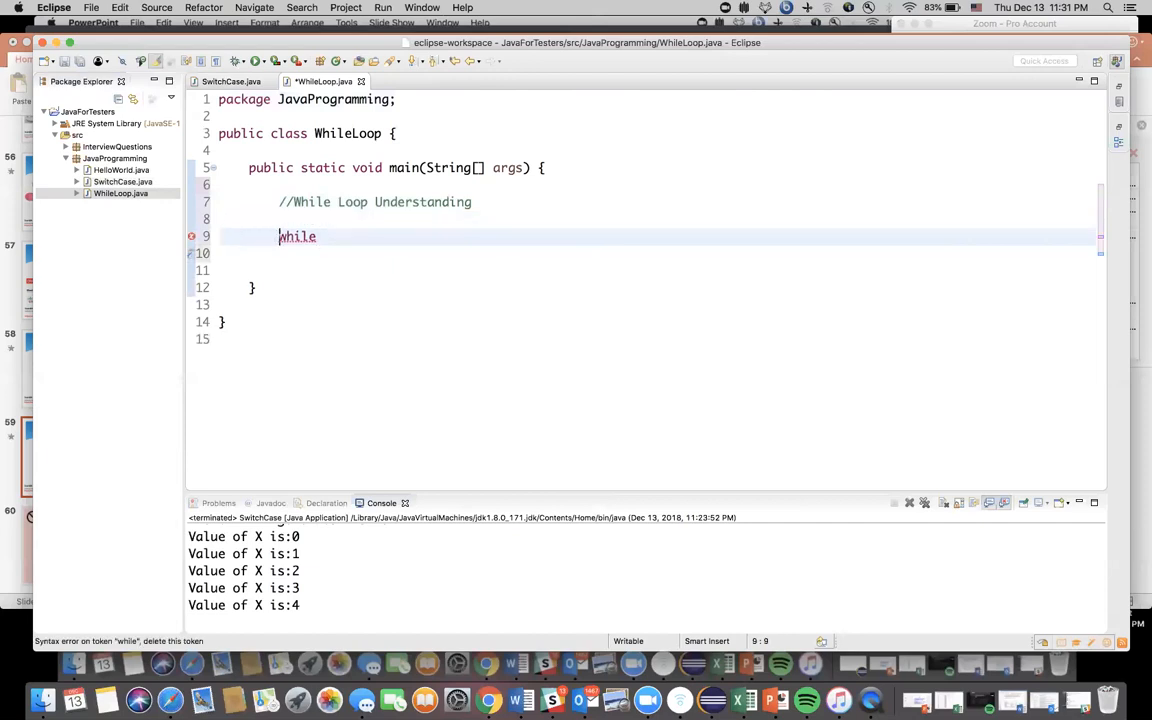
# Declare int x = 0; above the while statement
pyautogui.write('int x =')
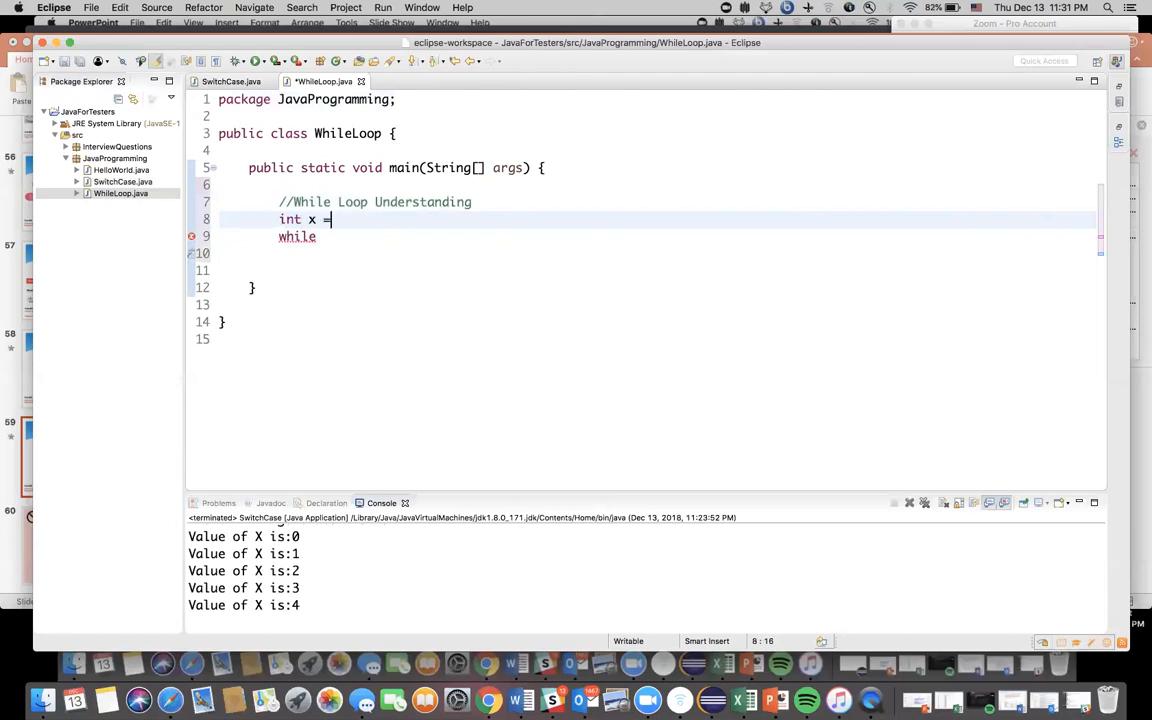
pyautogui.write('0;')
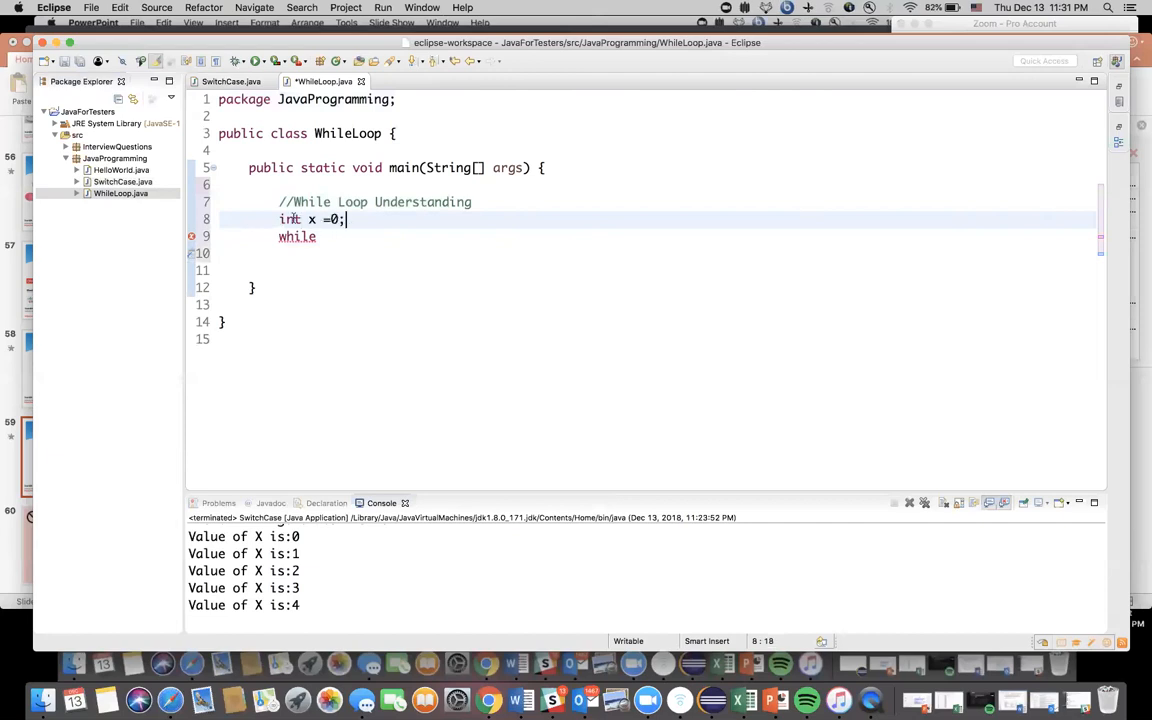
pyautogui.click(316, 236)
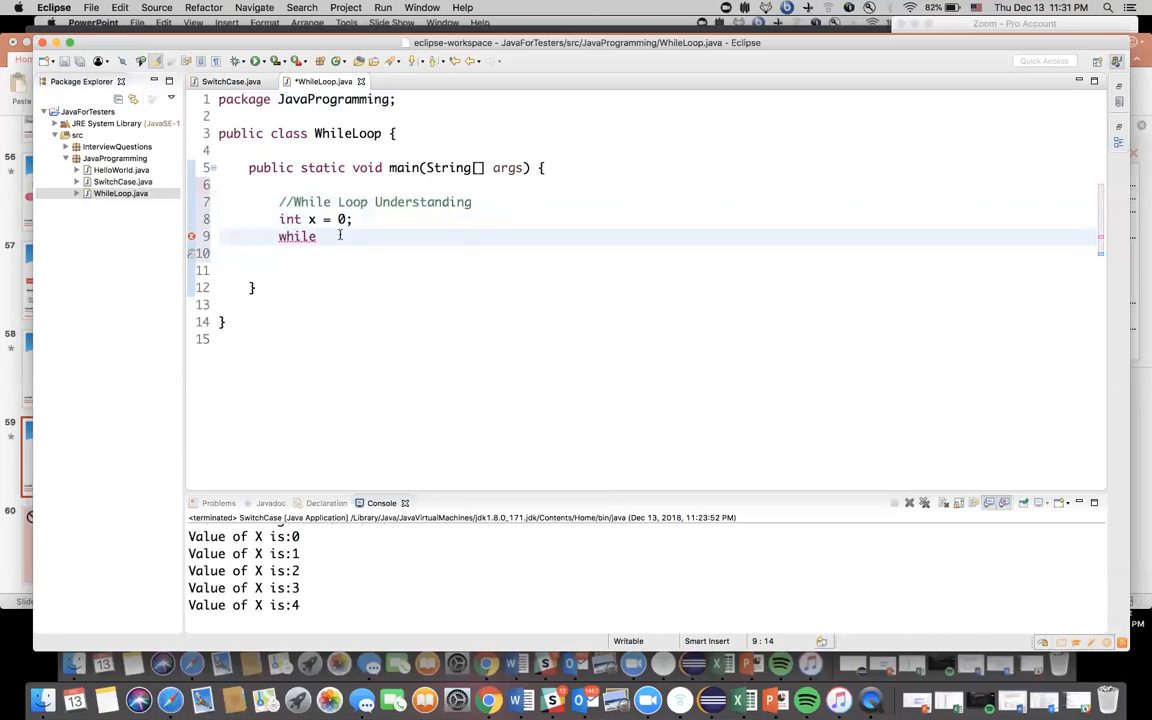
# Give the while loop parentheses and a braced body holding an empty System.out.println();
pyautogui.write('()')
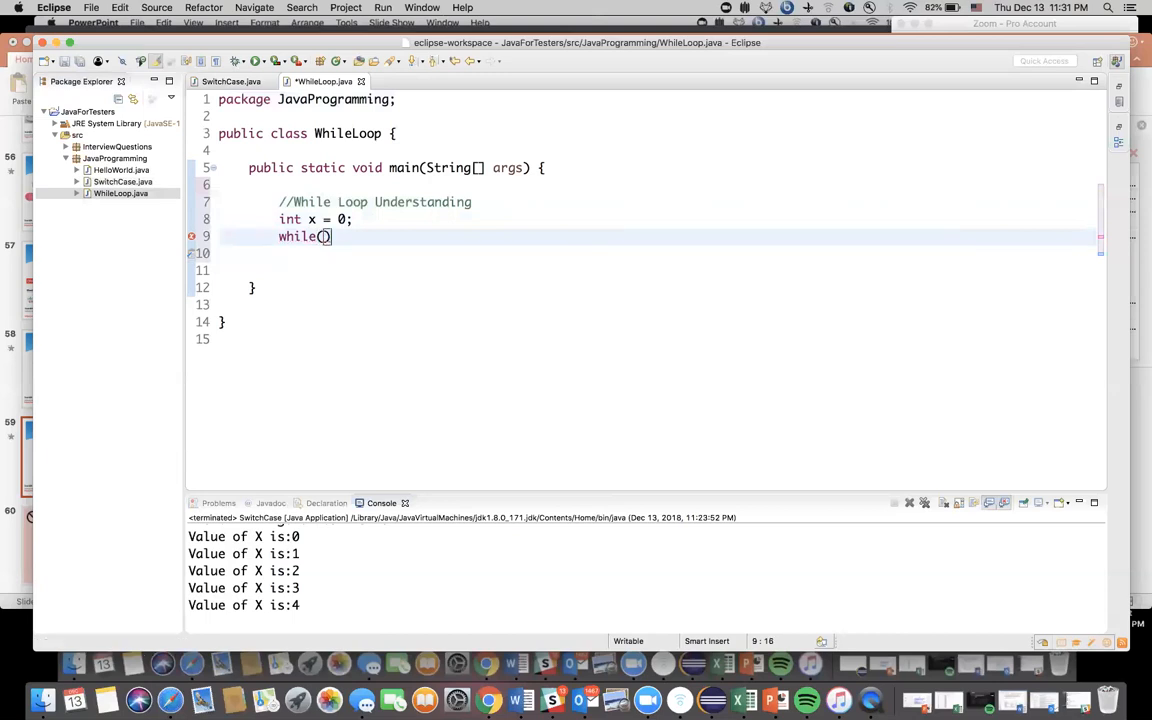
pyautogui.write('{')
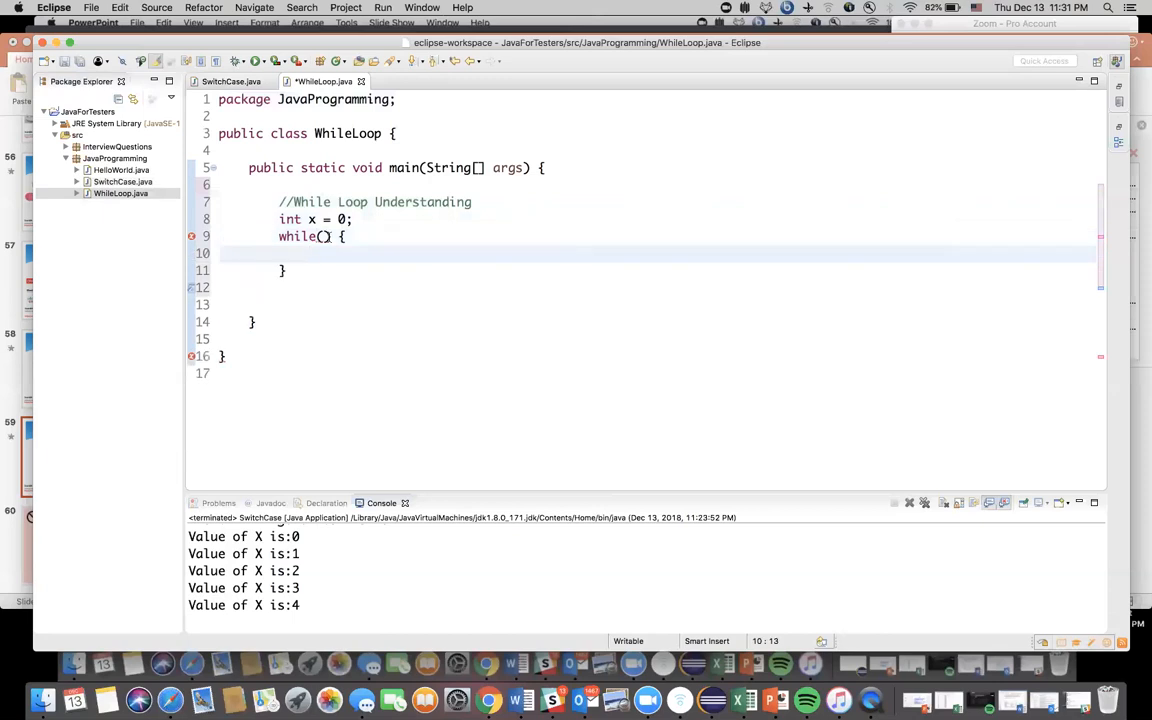
pyautogui.write('sy')
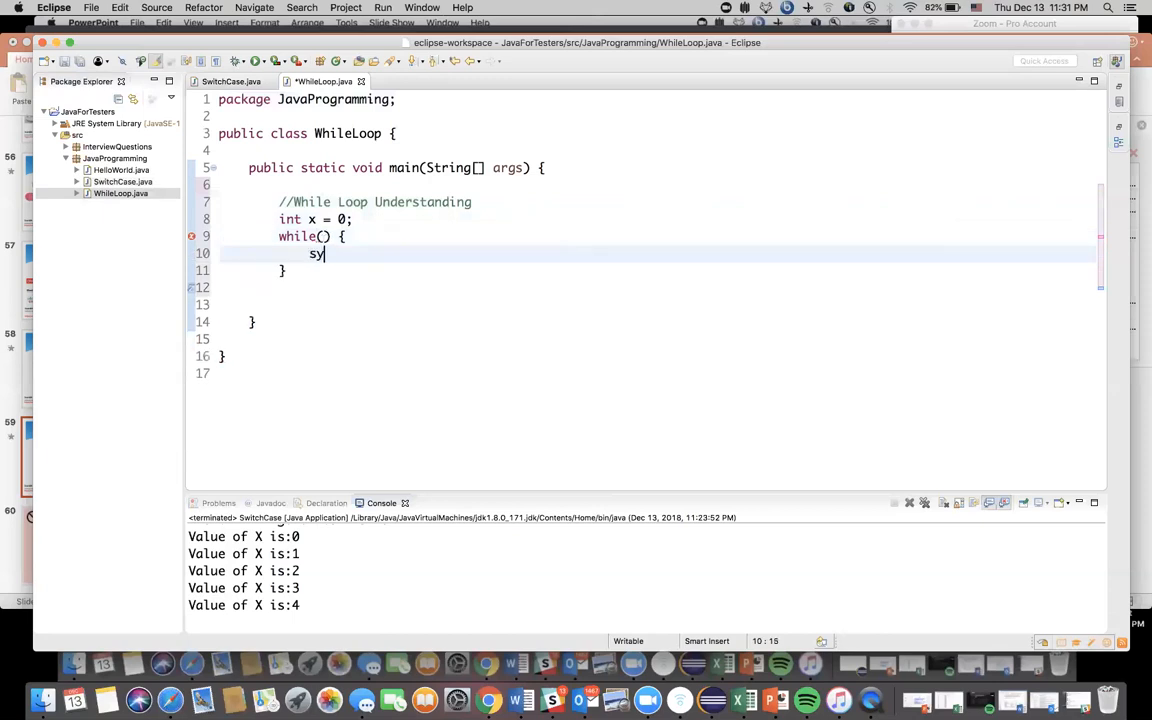
pyautogui.write('so')
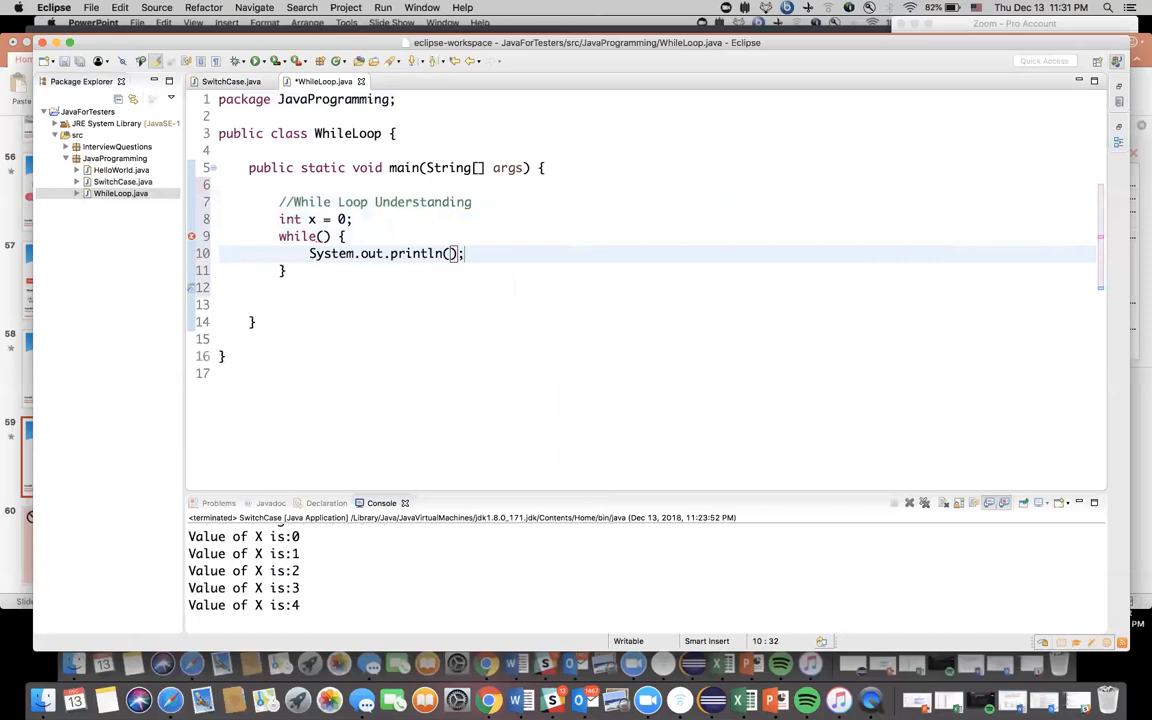
# Make the loop body print "Value of x :"+x
pyautogui.write('"')
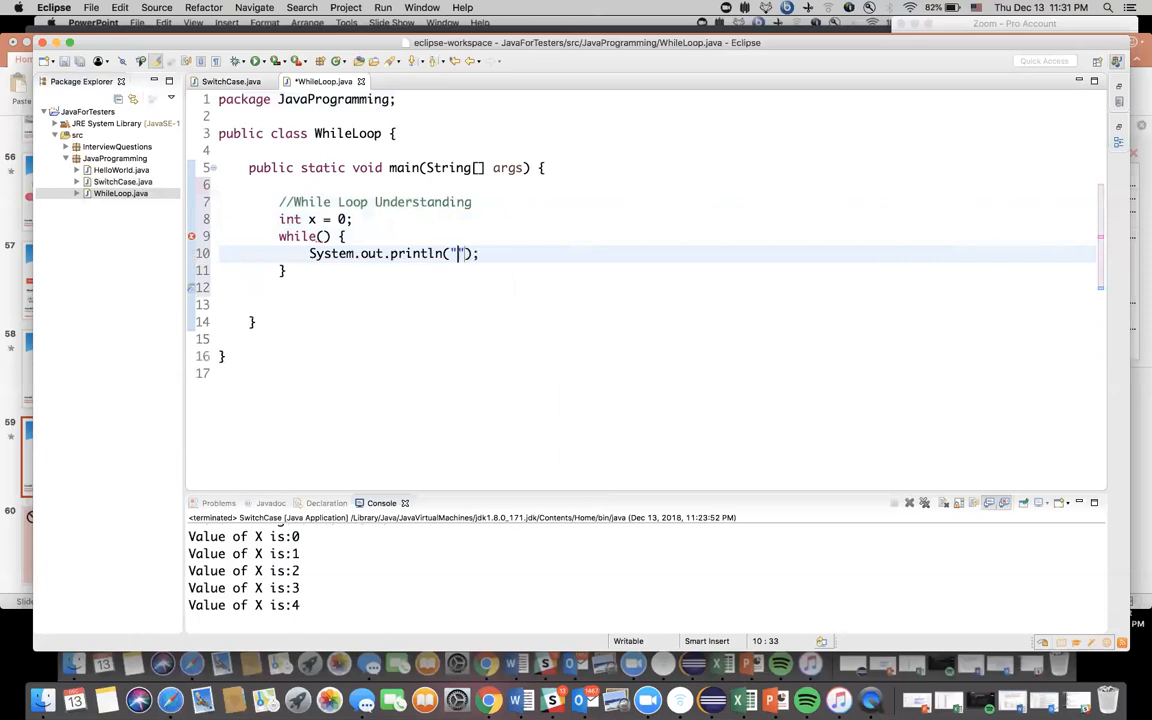
pyautogui.write('Value of x')
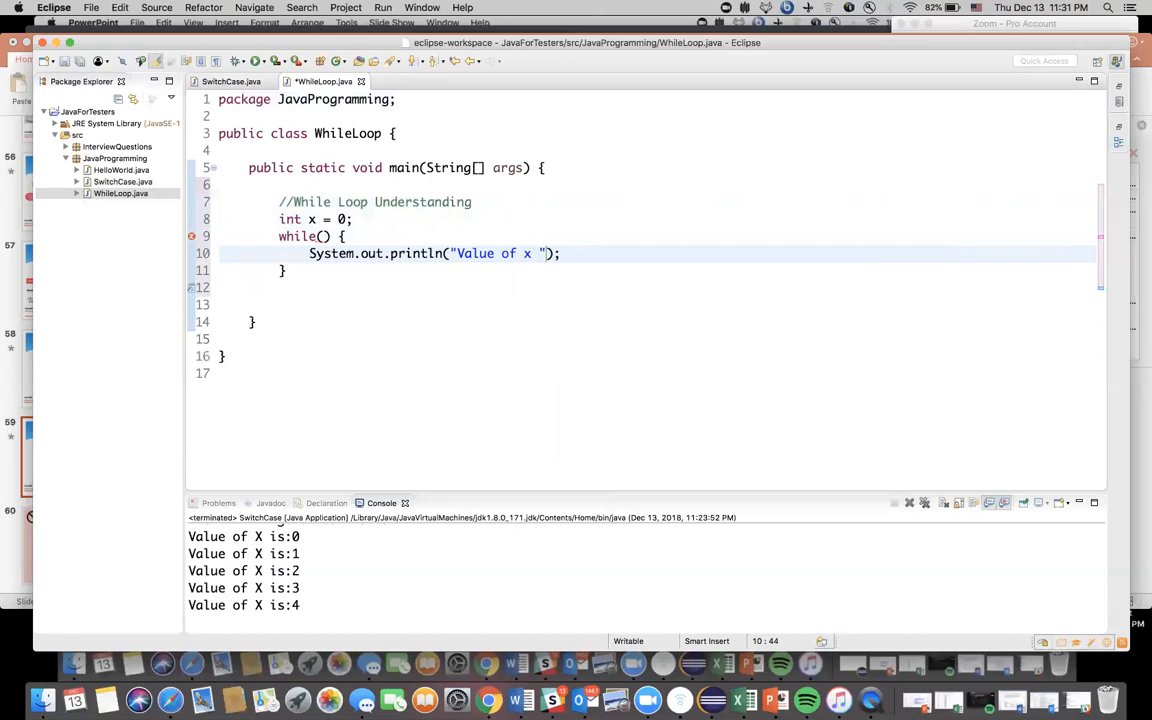
pyautogui.write(':')
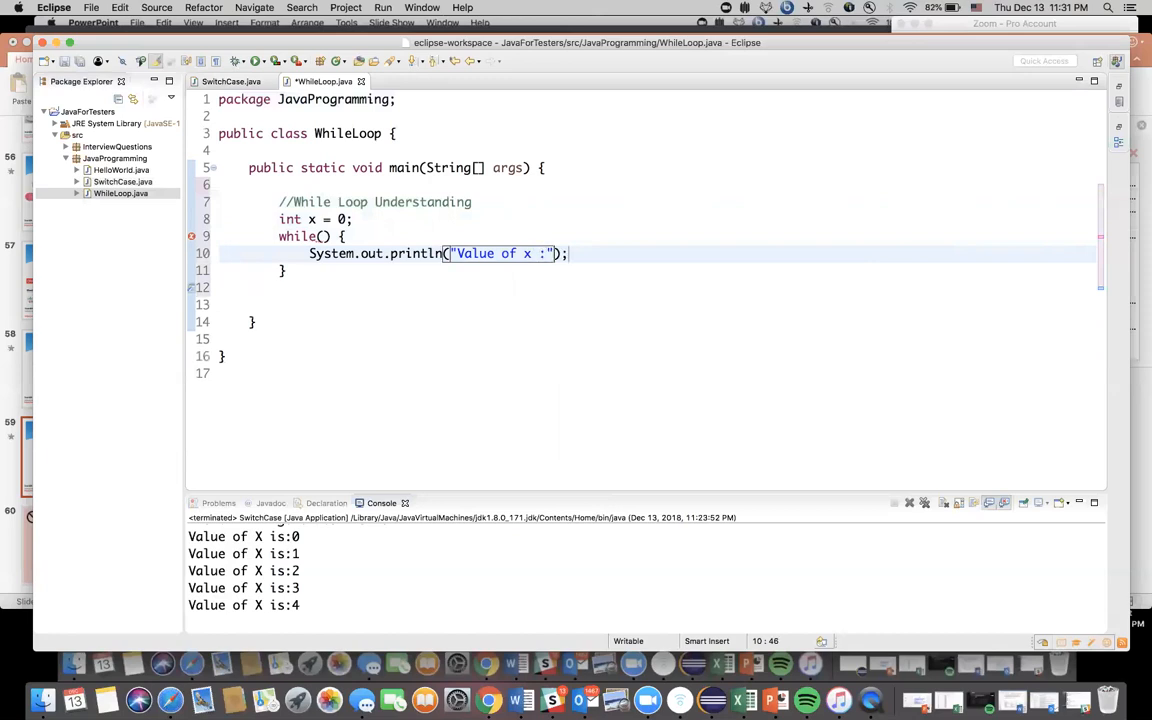
pyautogui.write('+')
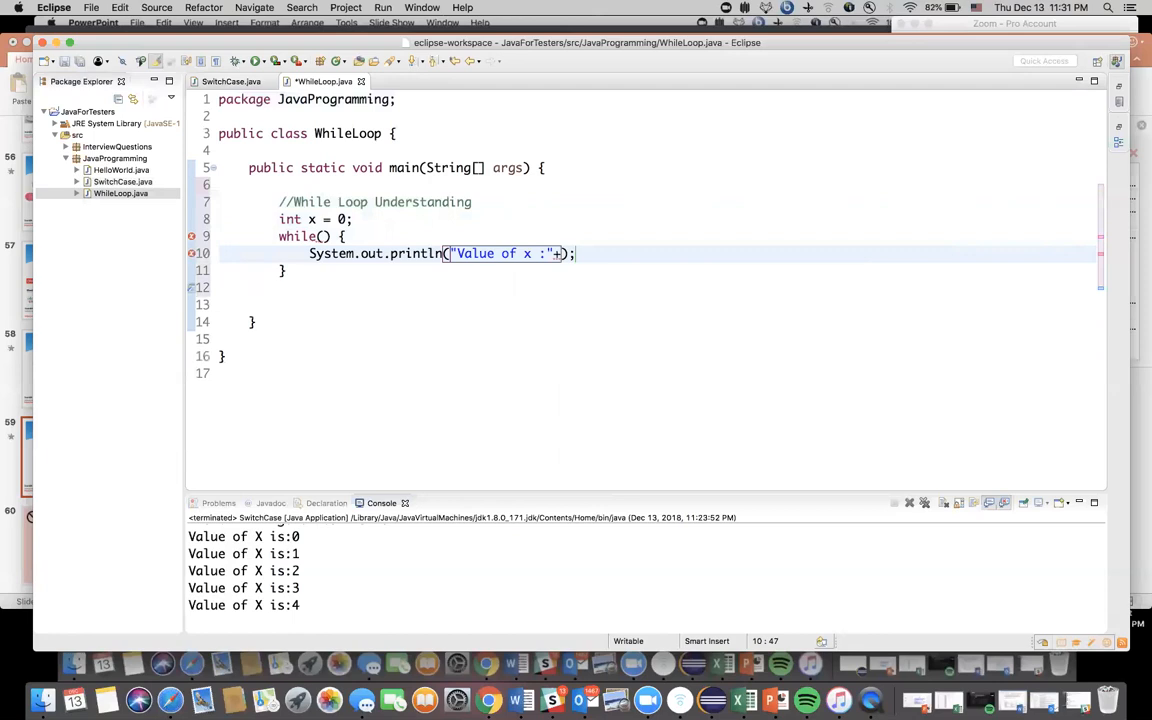
pyautogui.write('+')
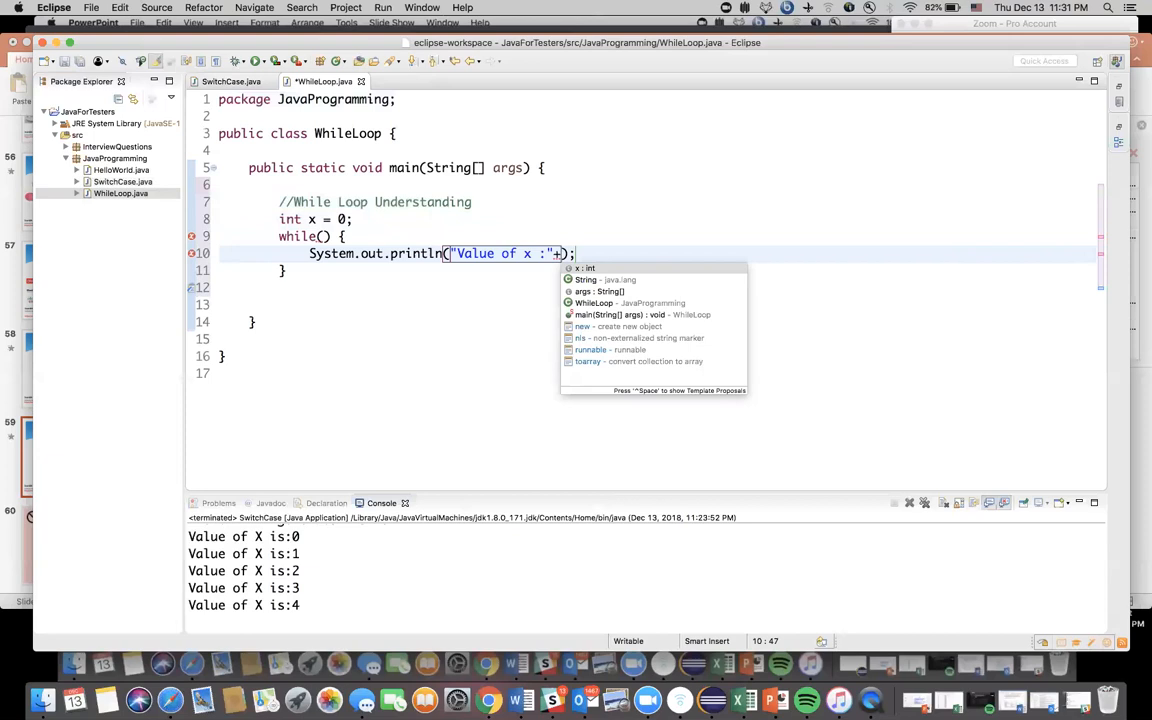
pyautogui.write('x')
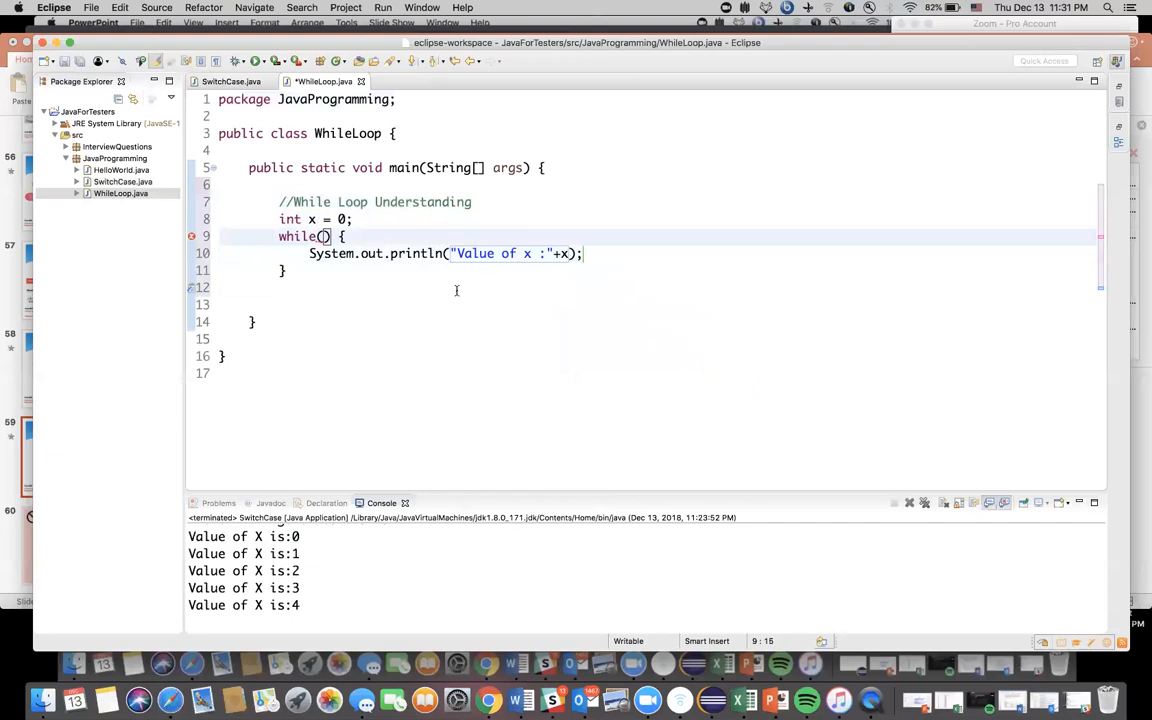
# Set the while loop condition to x < 5
pyautogui.write('x < 5')
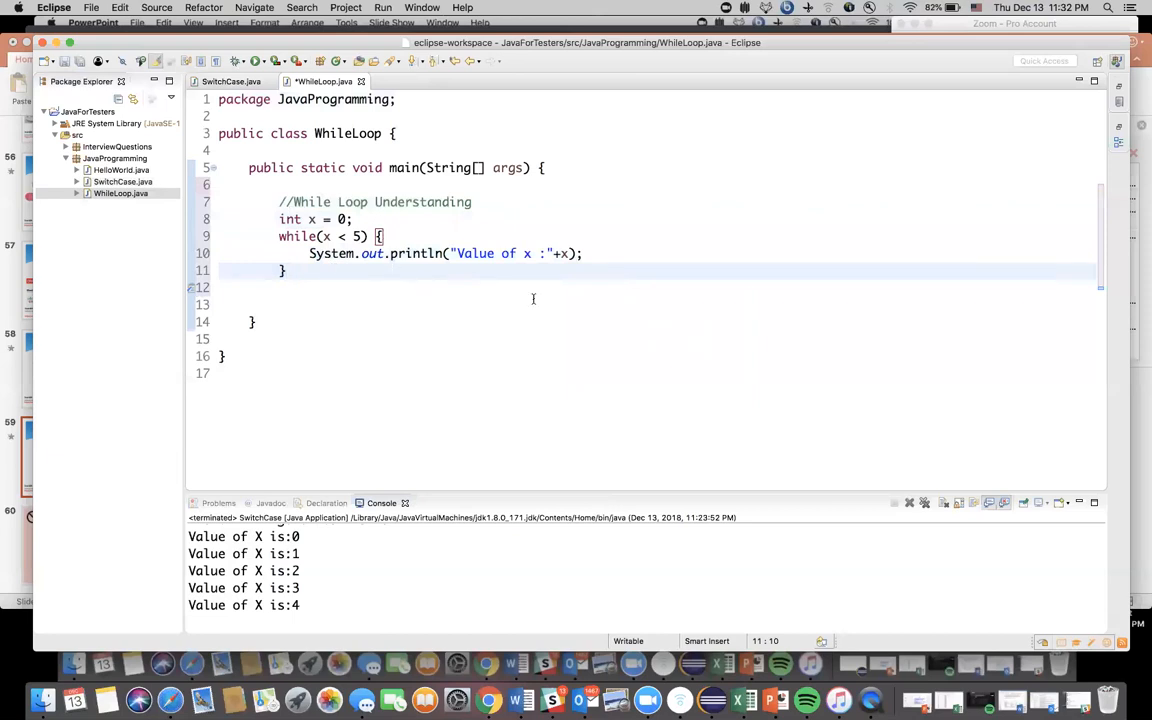
pyautogui.moveTo(284, 248)
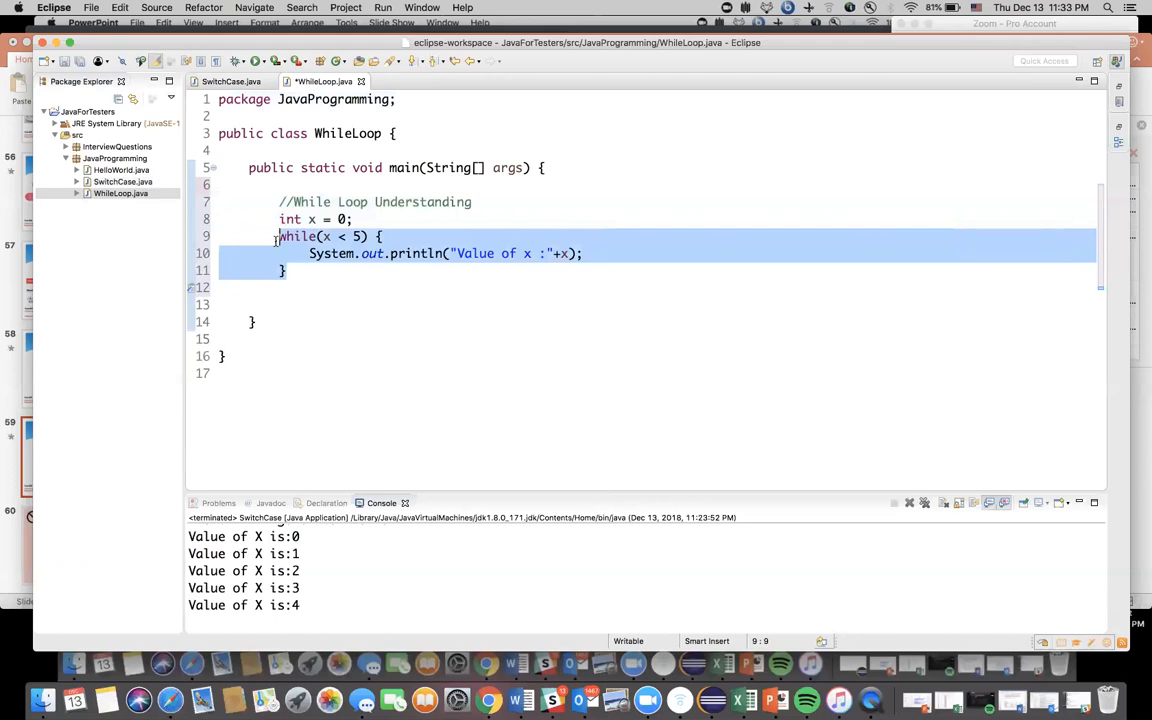
# Add a blank line inside the loop below the println statement
pyautogui.click(286, 270)
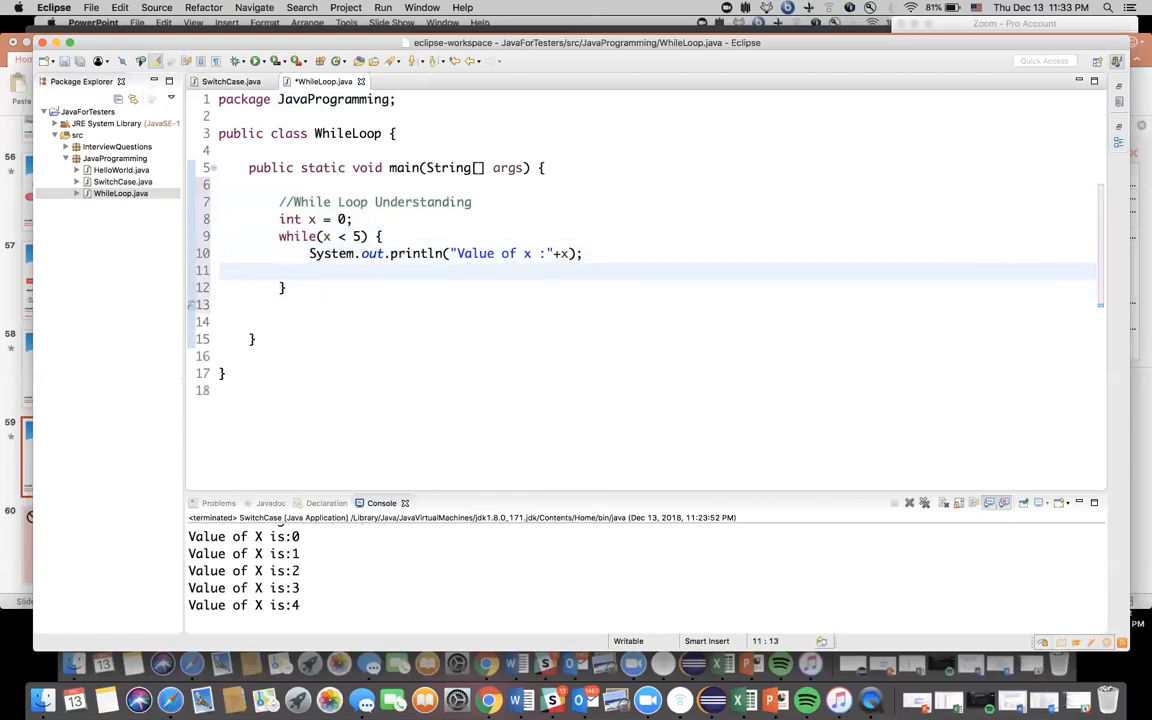
# Increment x inside the loop with x = x+1;
pyautogui.write('x =')
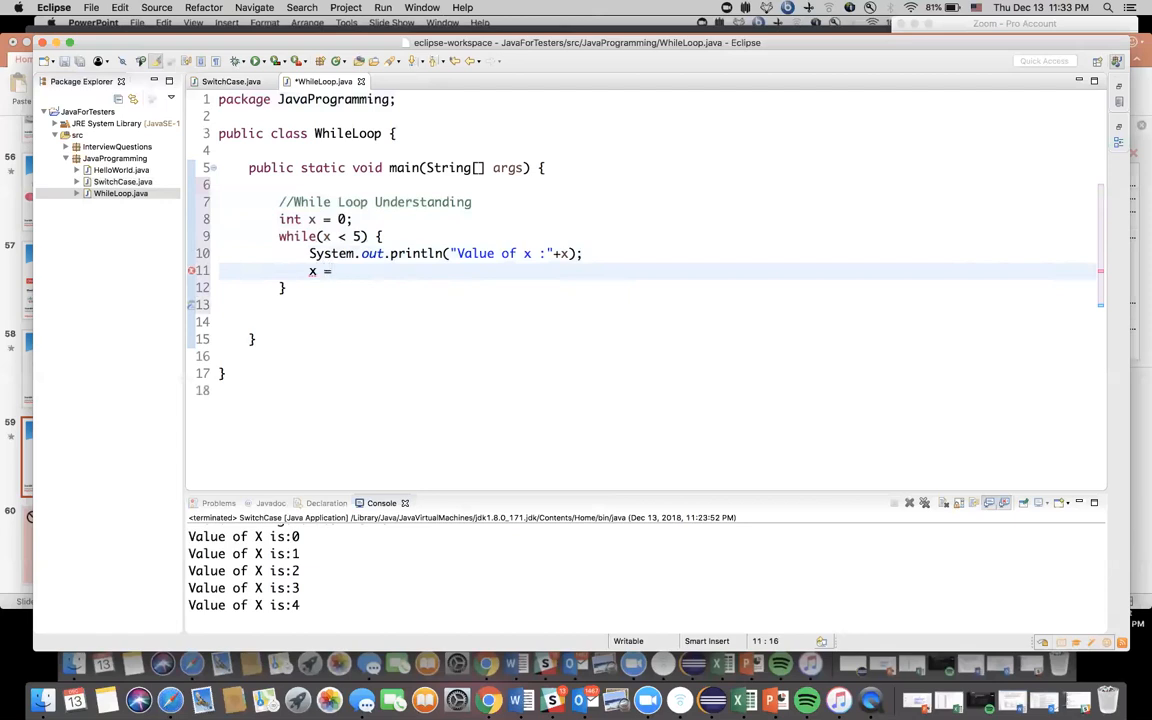
pyautogui.write('x+1')
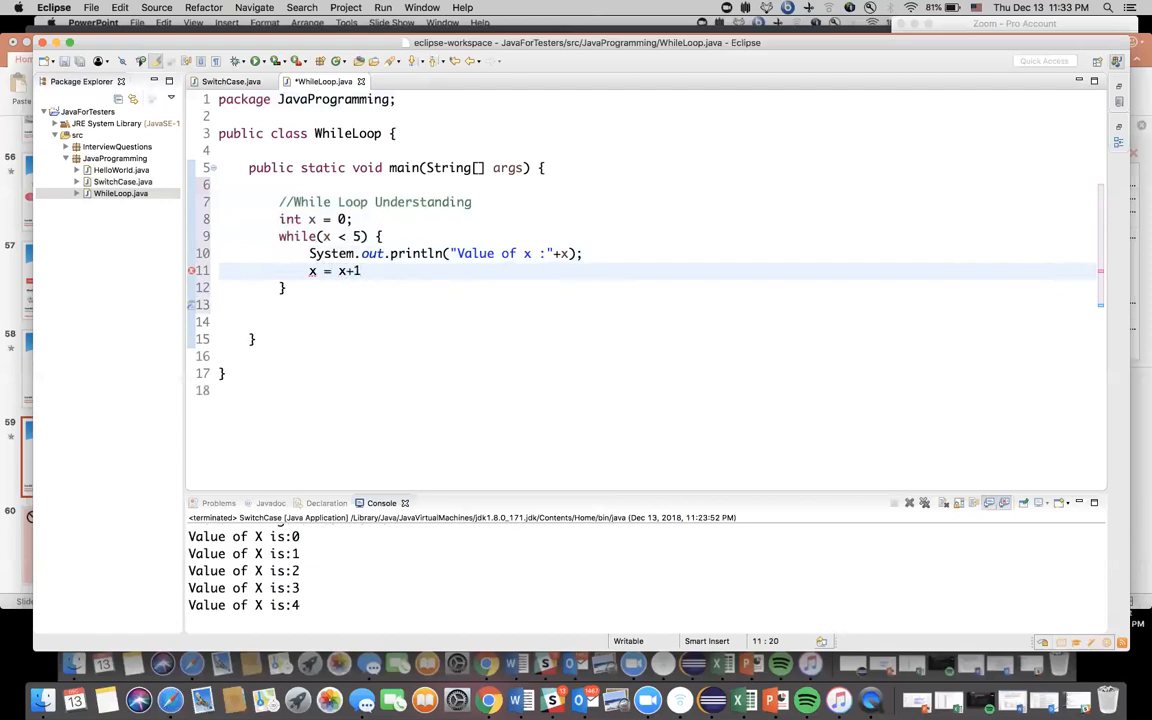
pyautogui.write(';')
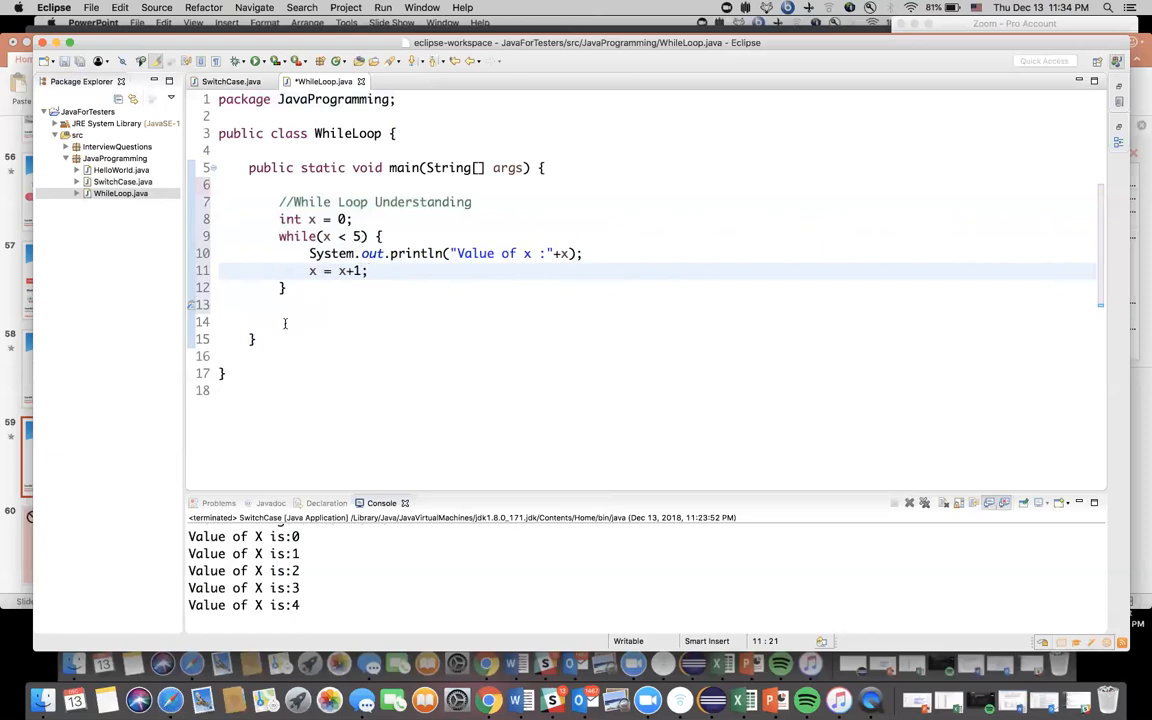
# Print "Jumped out of while loop" after the loop ends
pyautogui.write('sys')
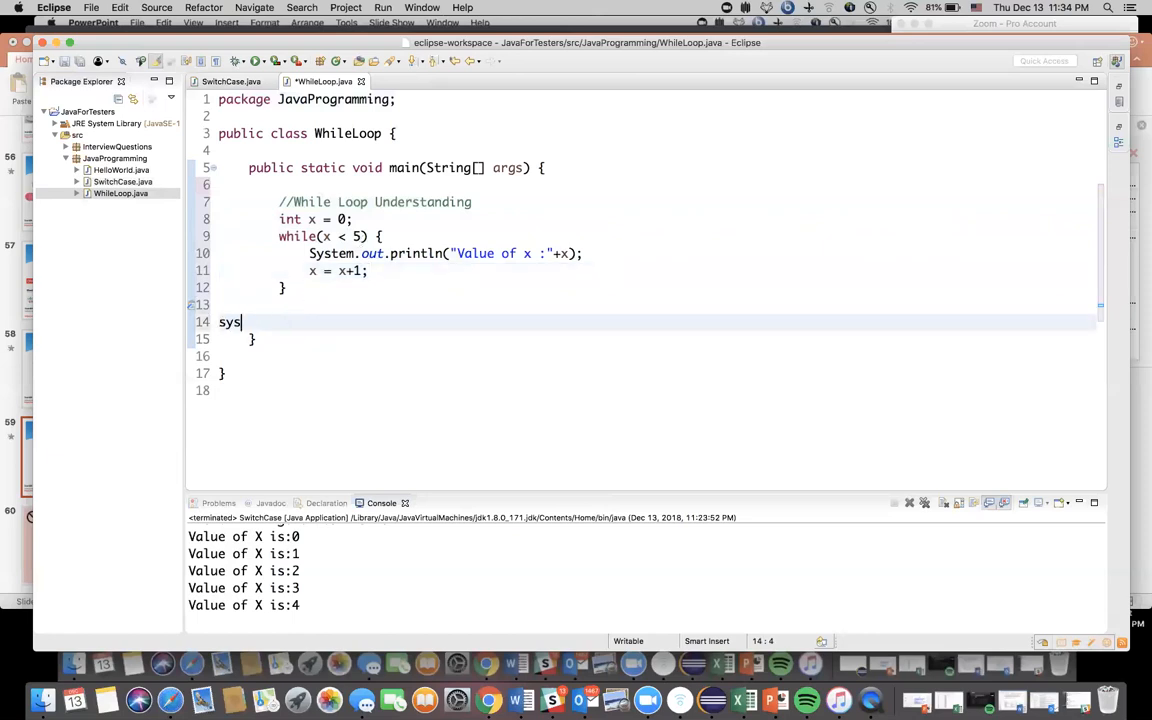
pyautogui.write('o')
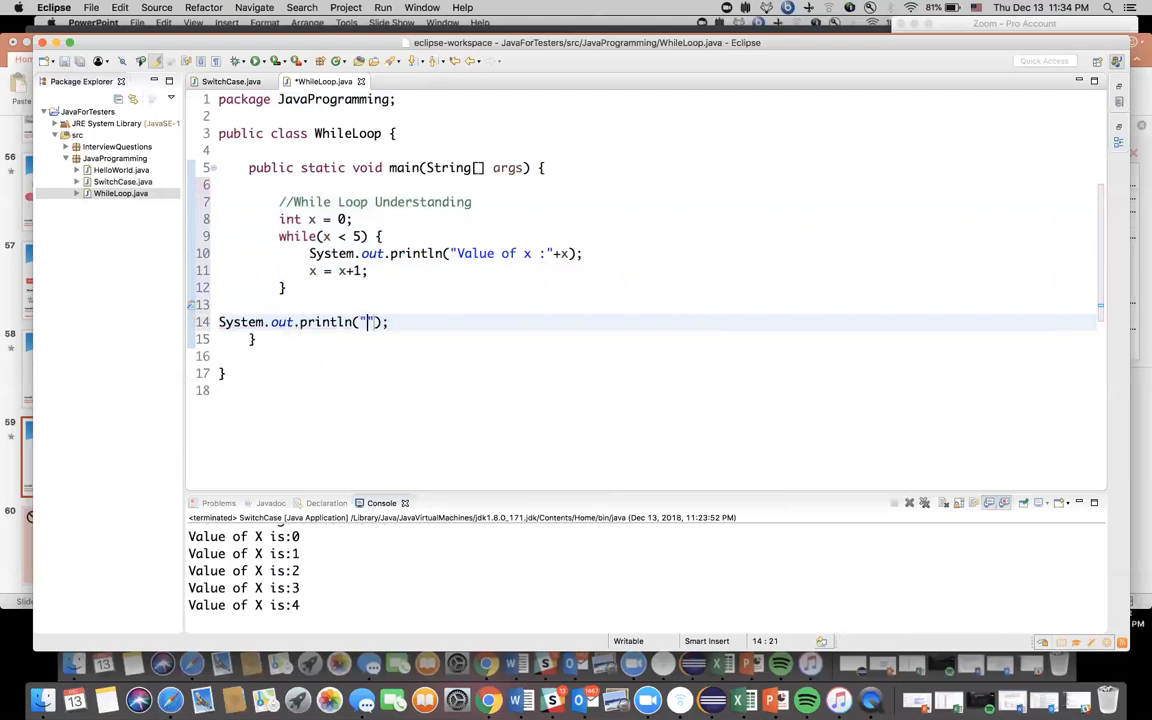
pyautogui.write('Jumped out of while loop')
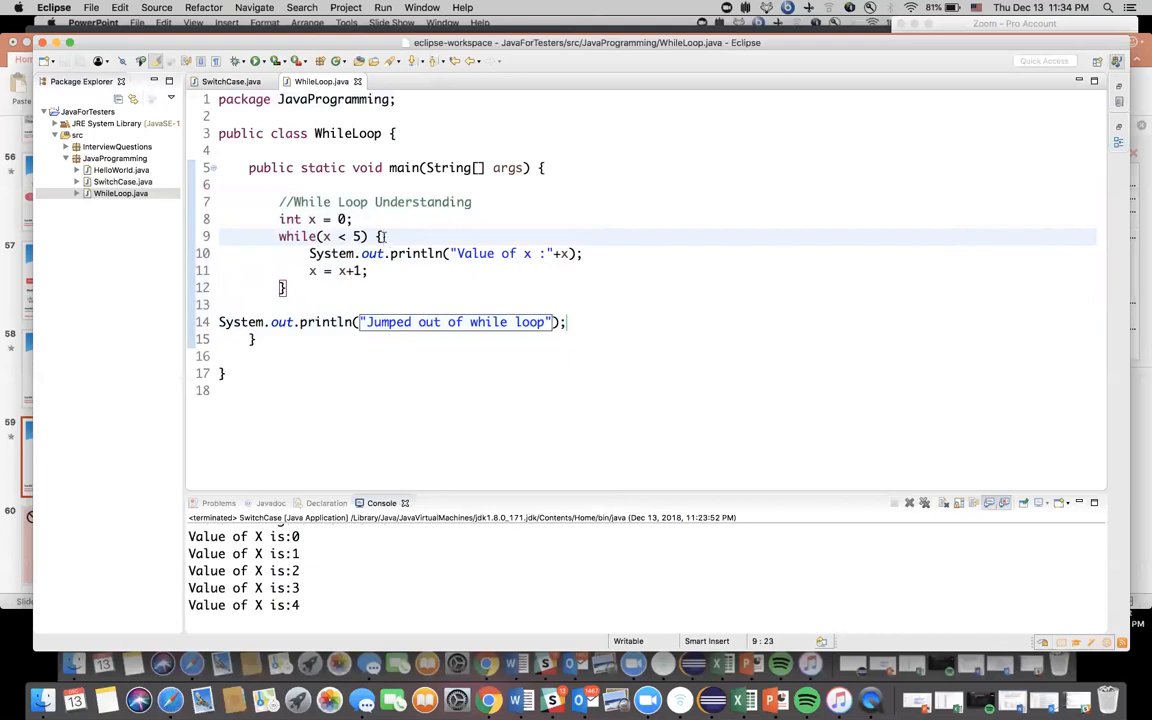
pyautogui.moveTo(382, 236); pyautogui.dragTo(284, 288)
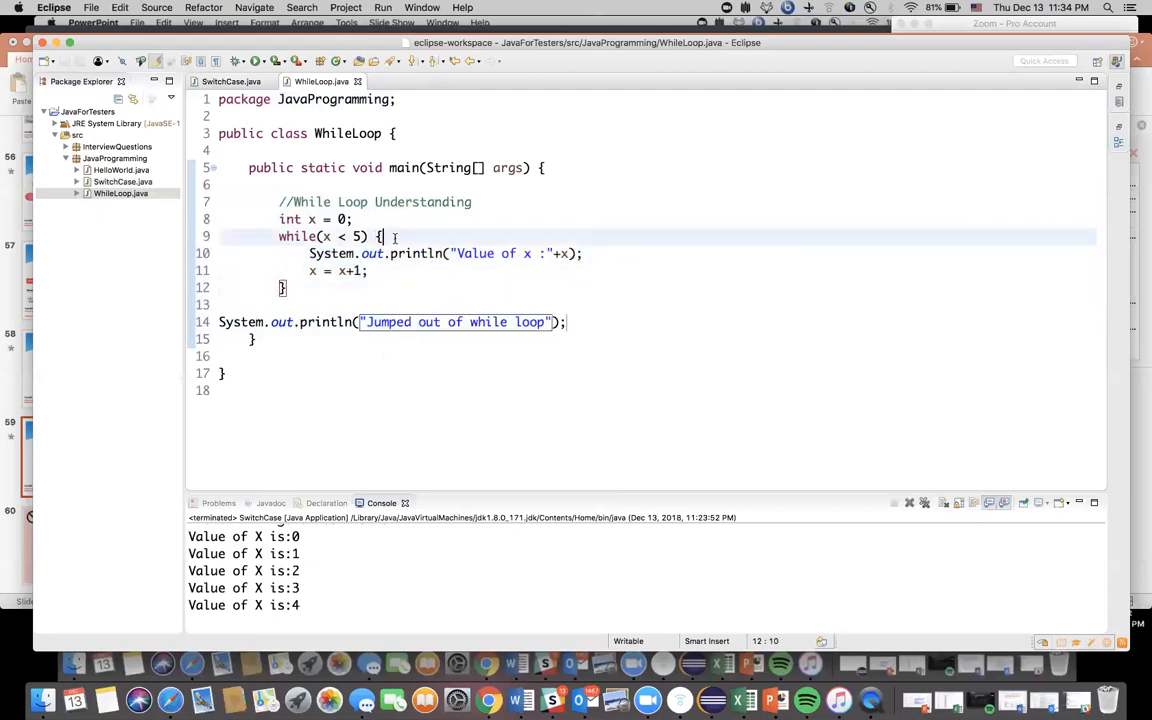
pyautogui.moveTo(382, 236); pyautogui.dragTo(286, 288)
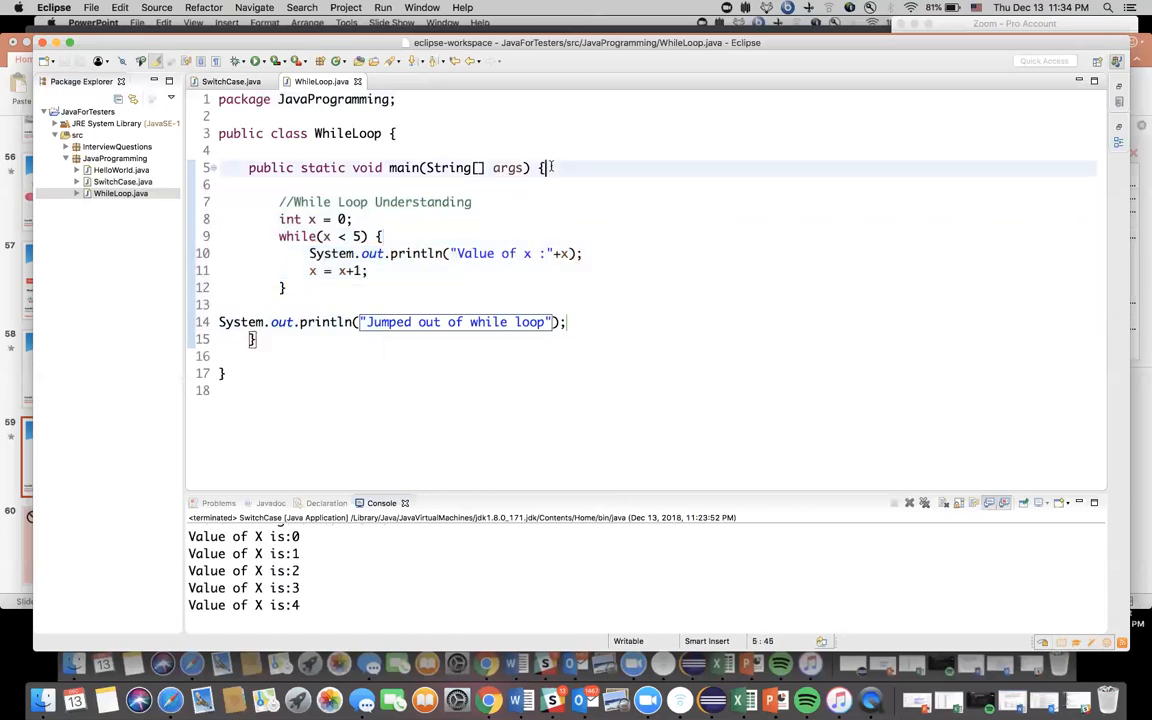
pyautogui.moveTo(544, 168); pyautogui.dragTo(252, 340)
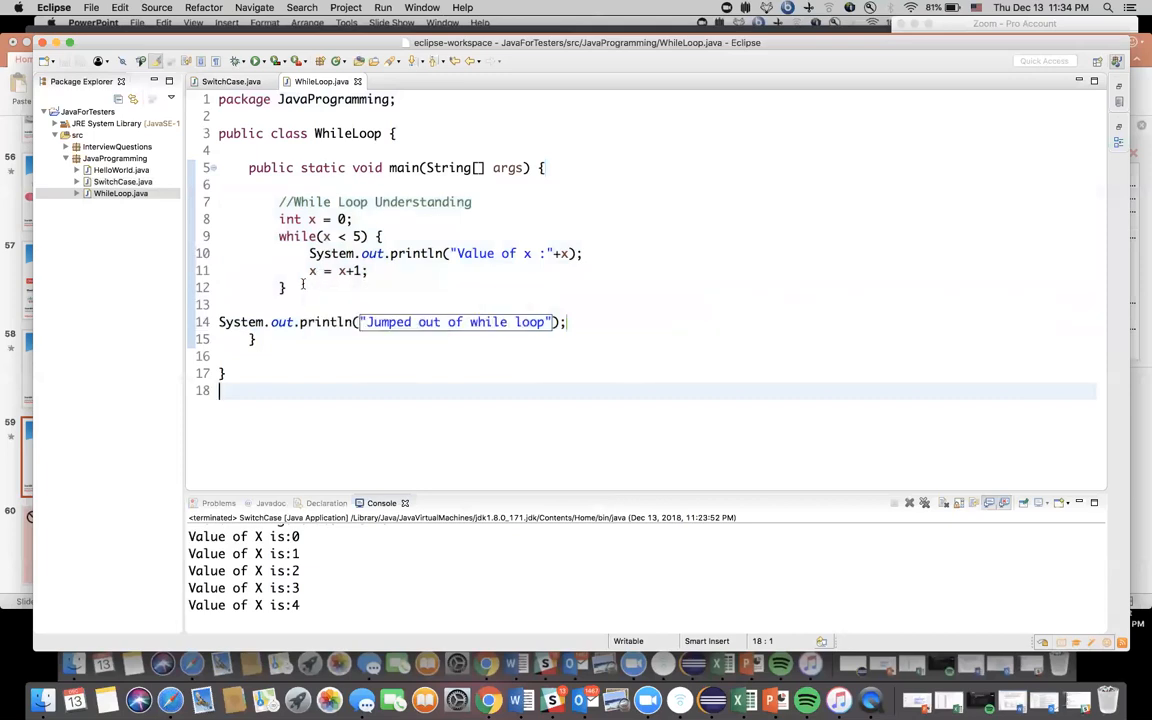
pyautogui.click(300, 288)
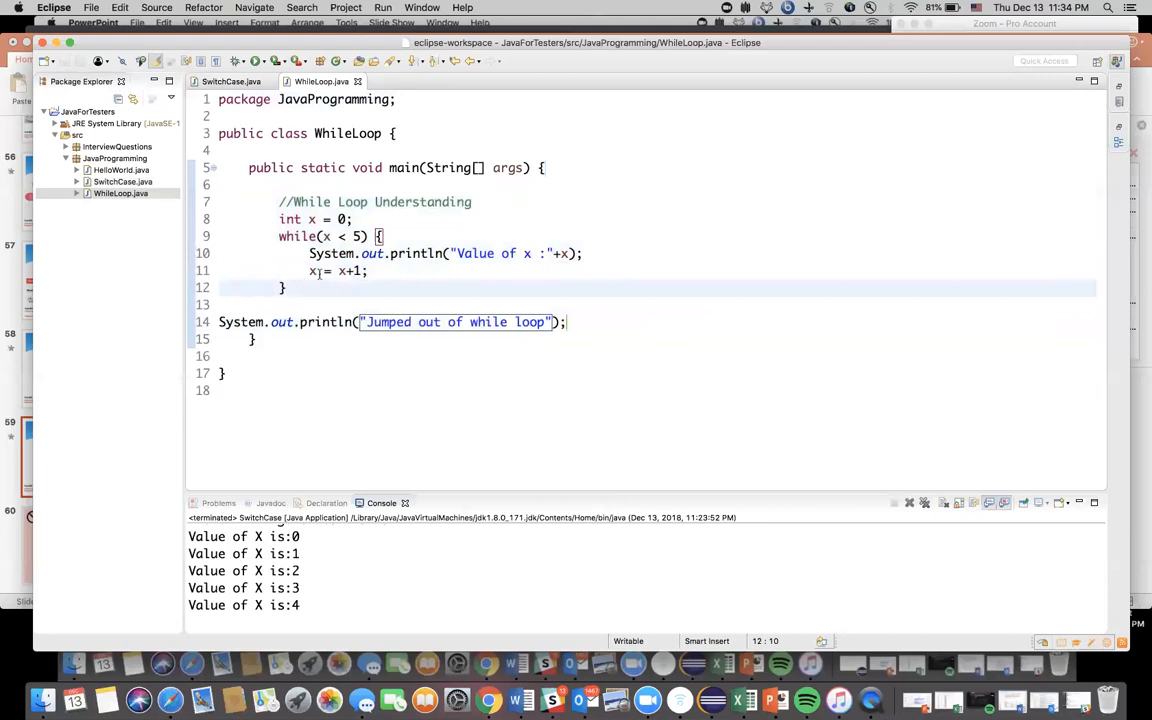
# Rewrite the increment as x++; and remove the stray quote characters
pyautogui.click(344, 270)
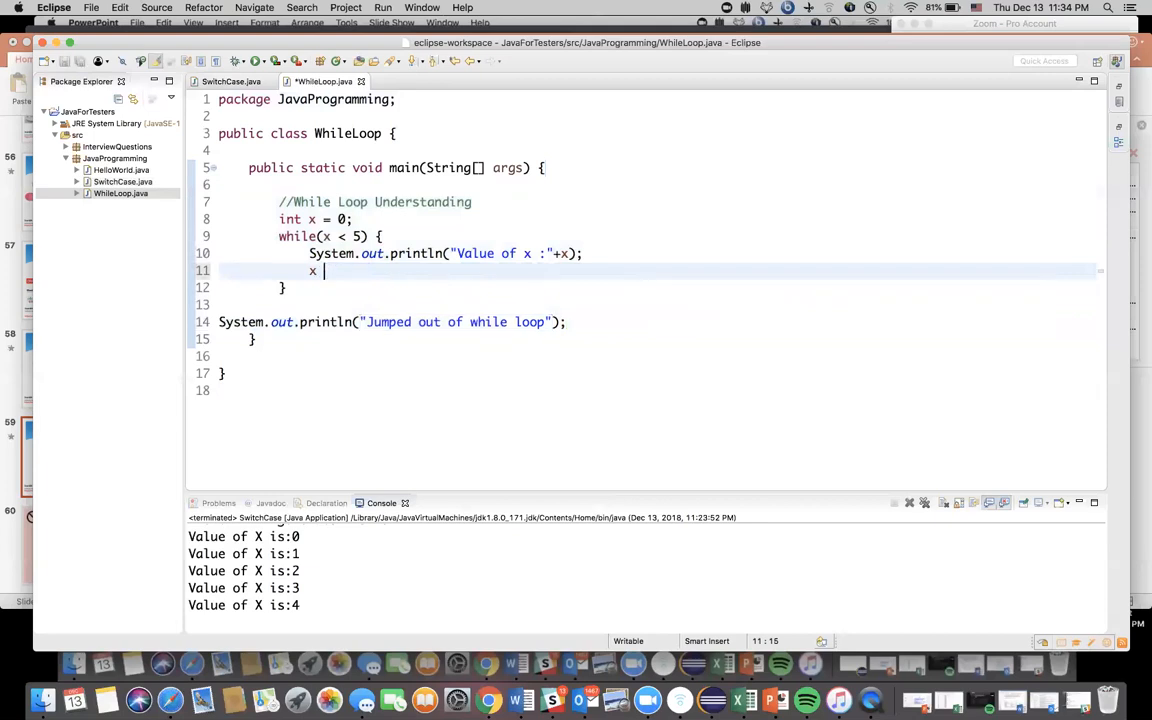
pyautogui.write("++;'")
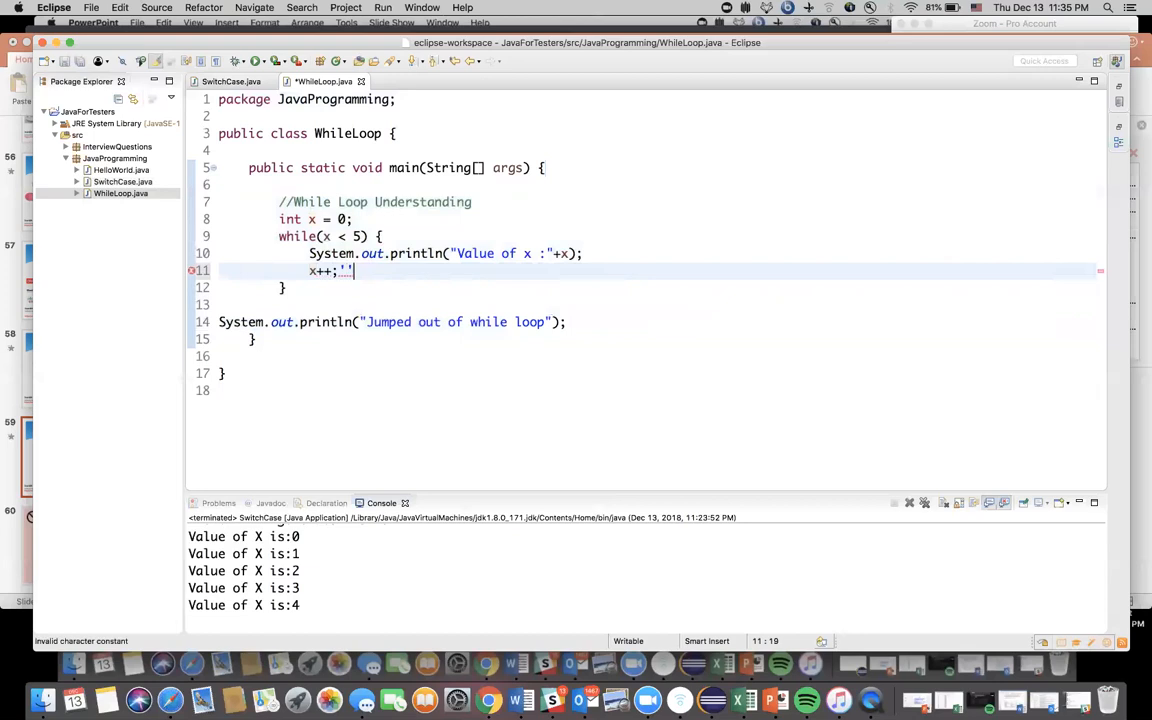
pyautogui.press('Backspace')
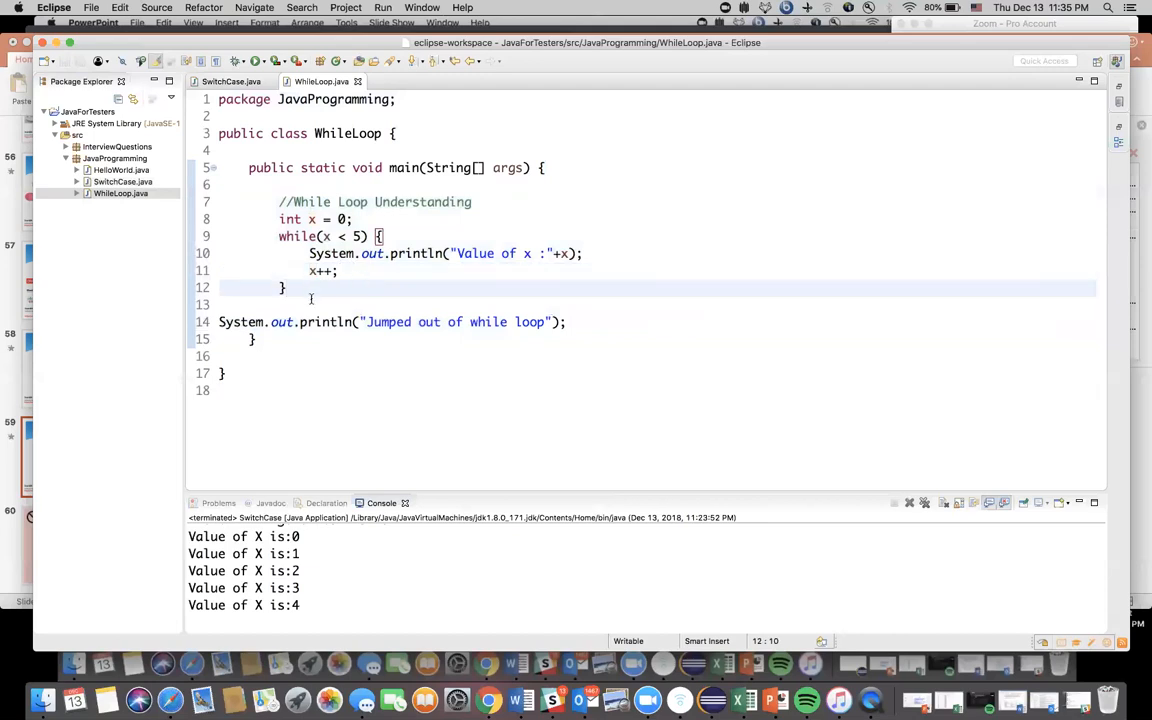
# Run WhileLoop as a Java application; console prints x 0 to 4 then 'Jumped out of while loop'
pyautogui.rightClick(312, 300)
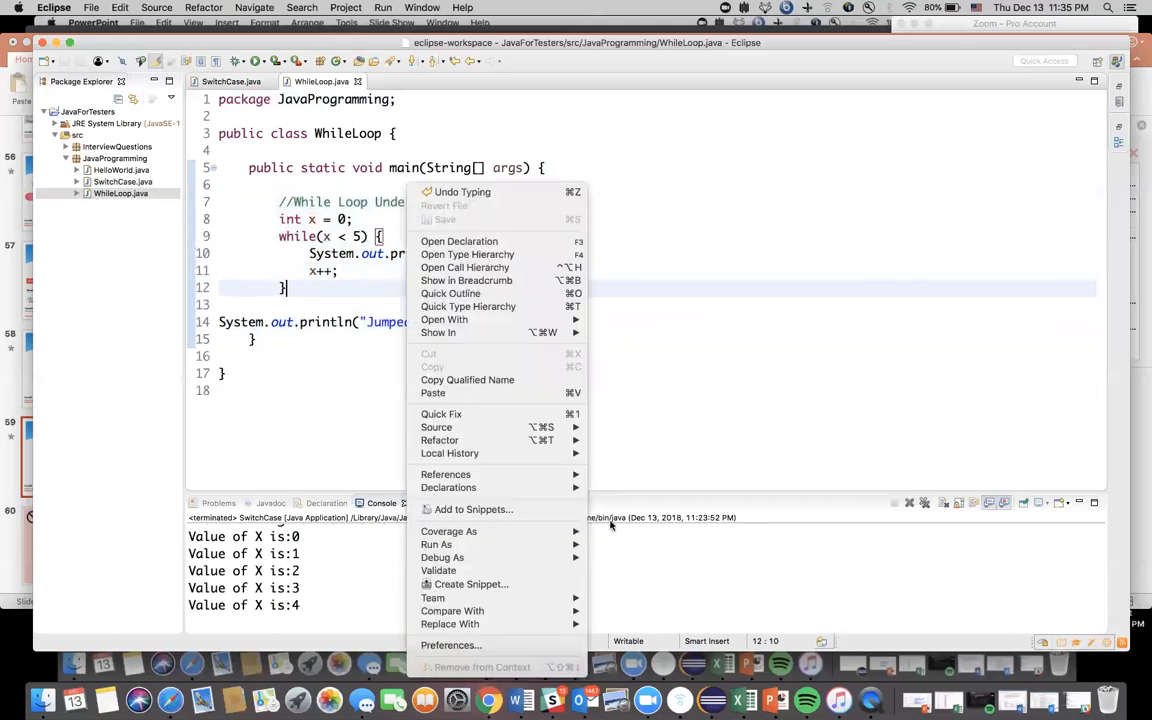
pyautogui.moveTo(436, 544)
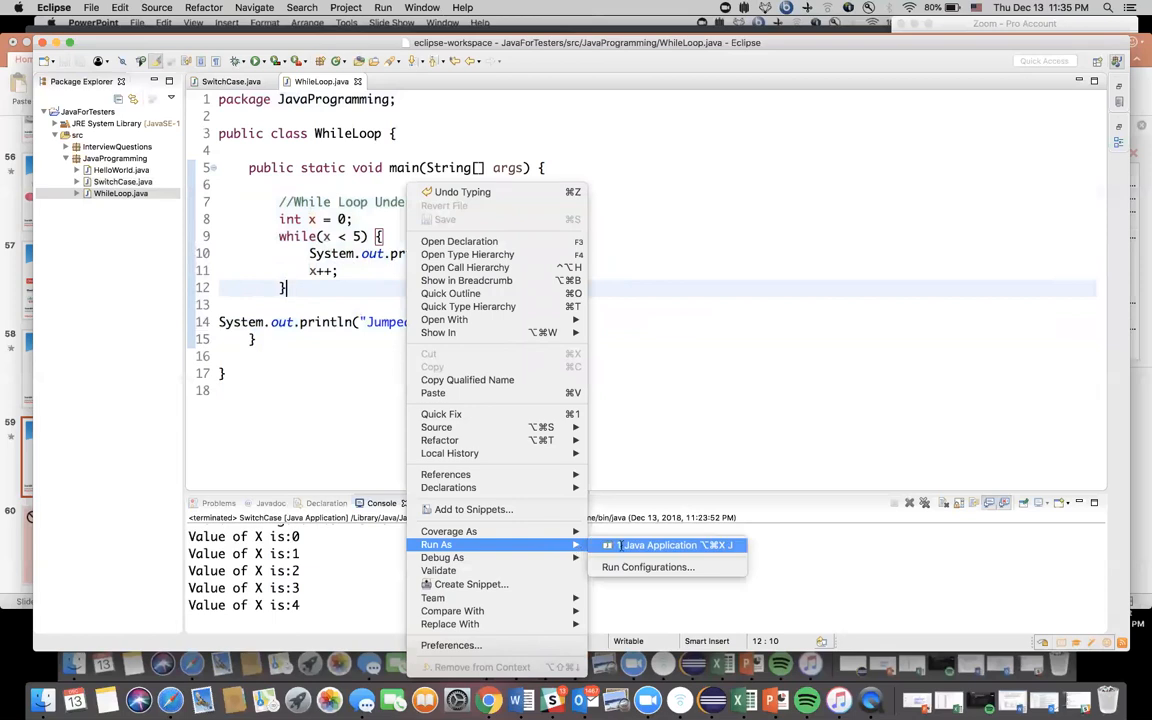
pyautogui.click(660, 544)
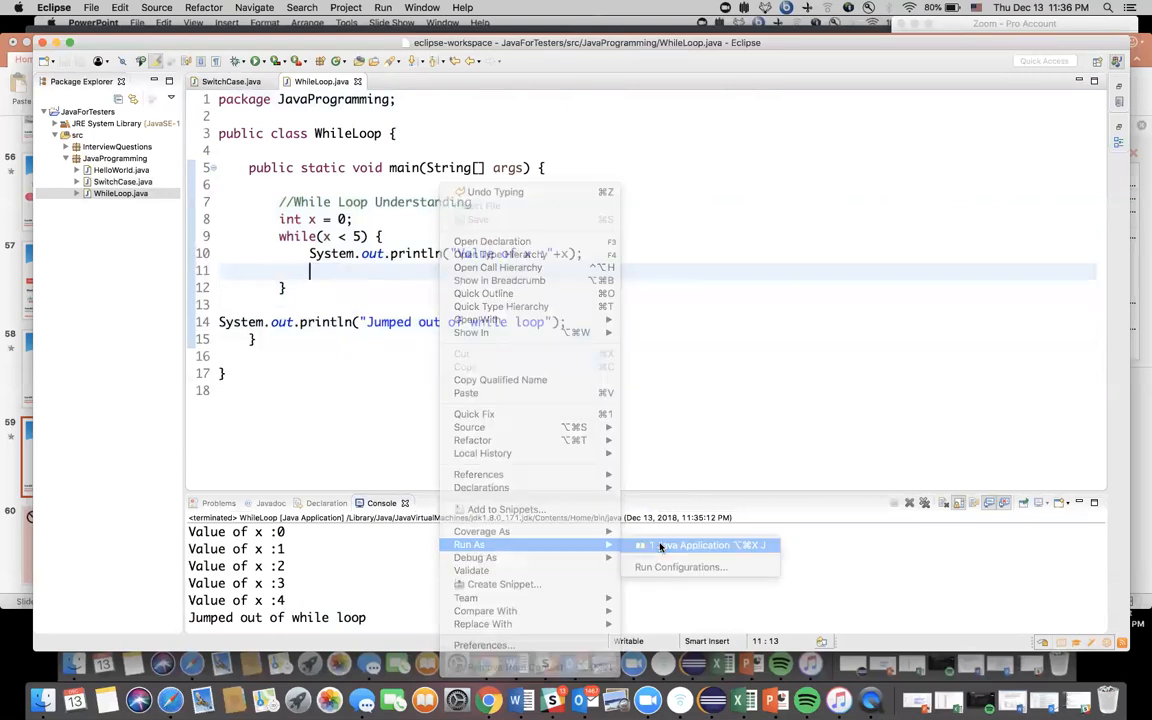
# Remove x++; to show 'Value of x :0' repeating endlessly, then retype x++; in the loop
pyautogui.click(698, 544)
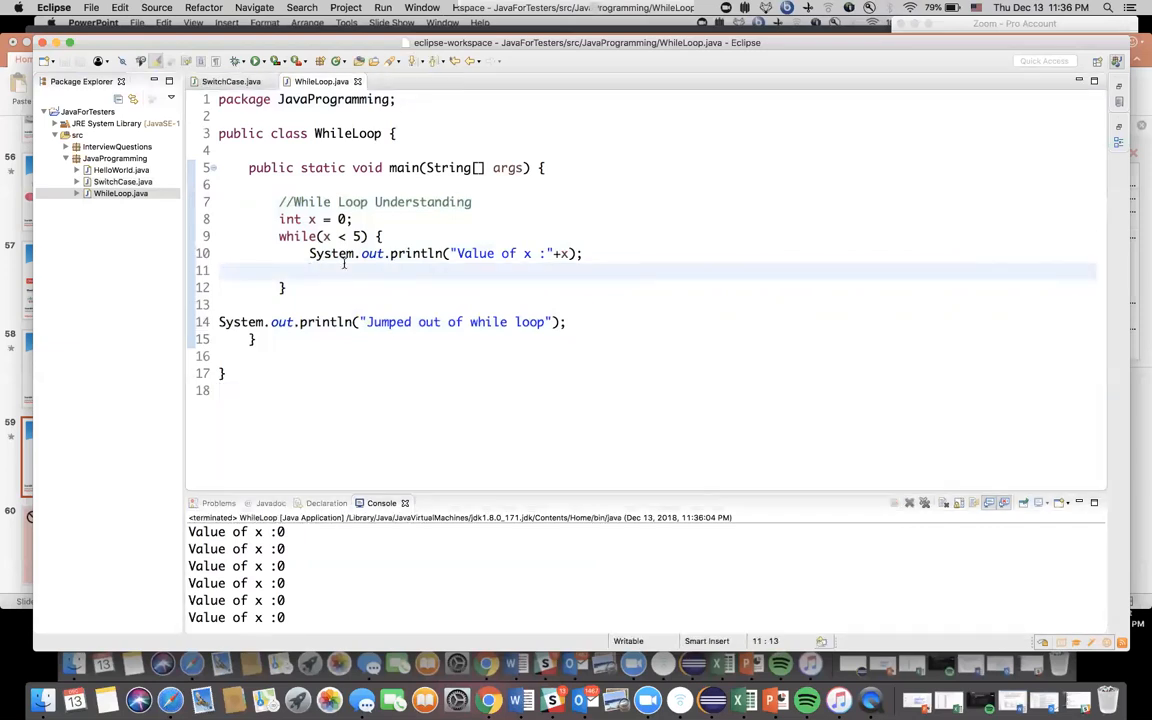
pyautogui.write('x++;')
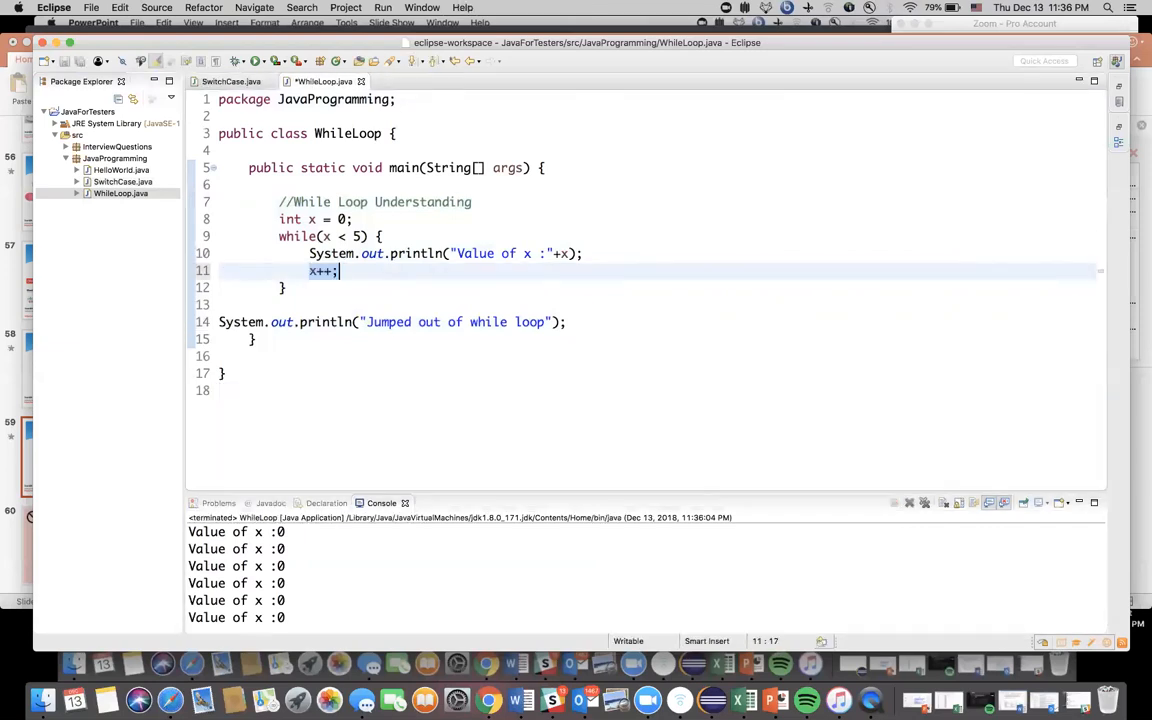